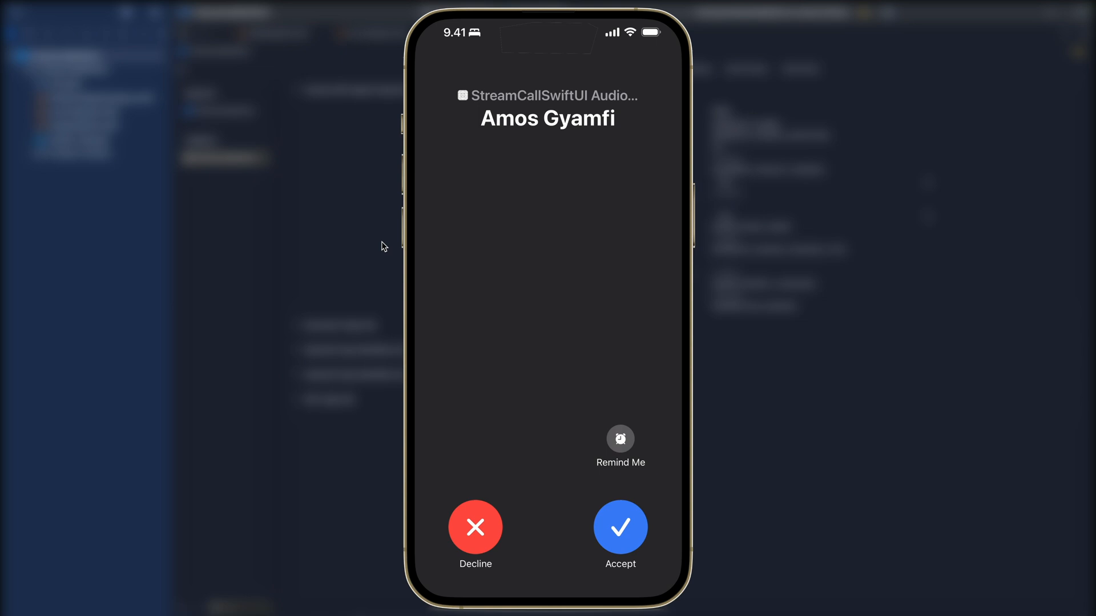
Show the Remind Me Later options on the incoming call screen and dismiss them
{"action": "left_click", "coordinate": [618, 439]}
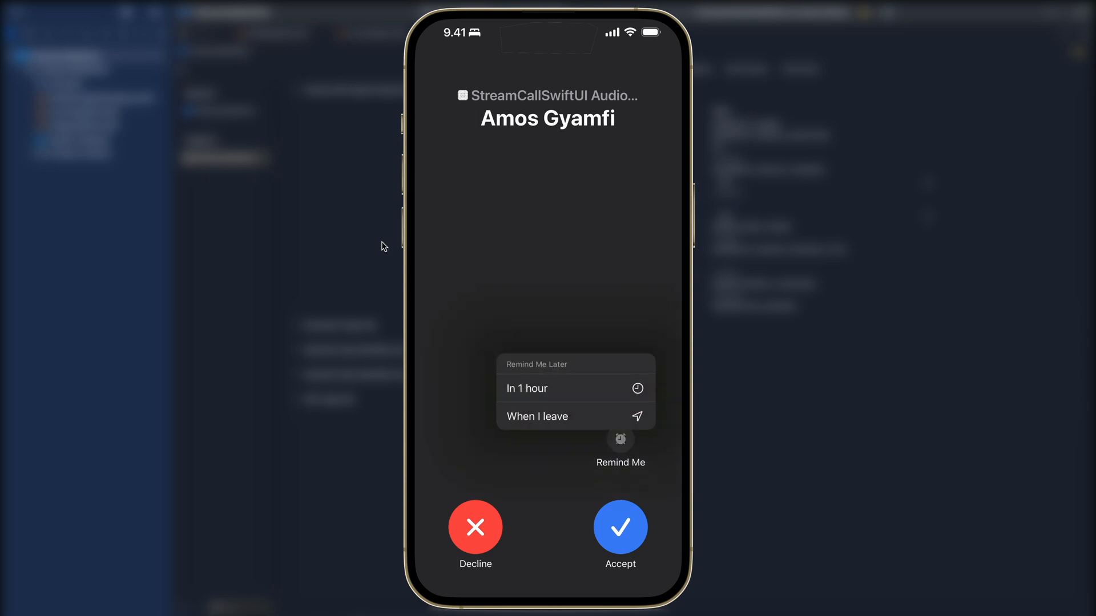
{"action": "left_click", "coordinate": [475, 527]}
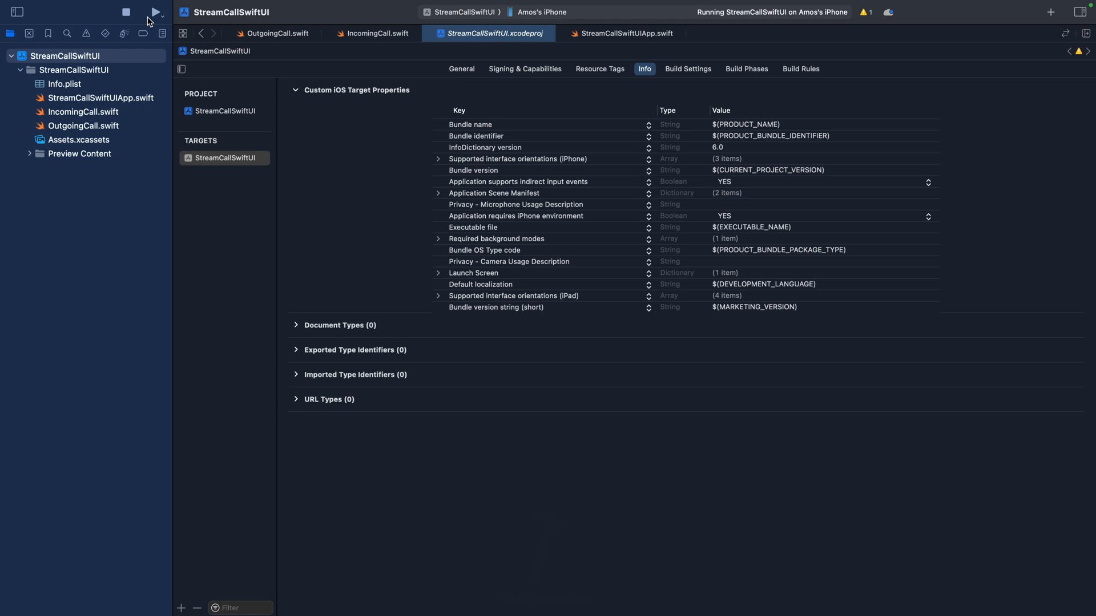
Relaunch the app on the iPhone, replacing the running build, and show Remind Me Later on the new call
{"action": "left_click", "coordinate": [154, 11]}
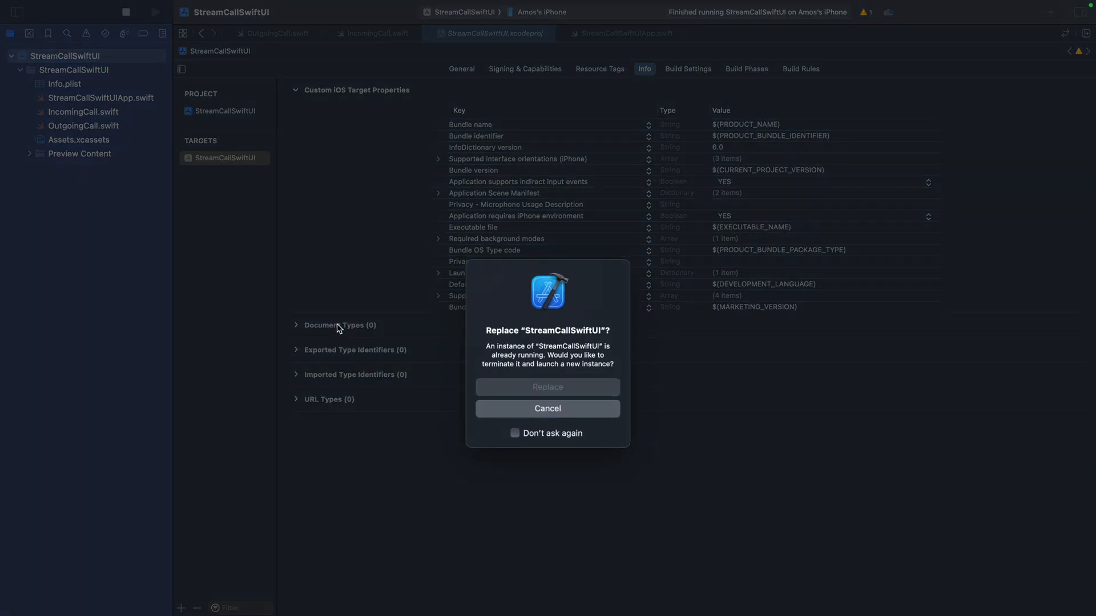
{"action": "left_click", "coordinate": [547, 409]}
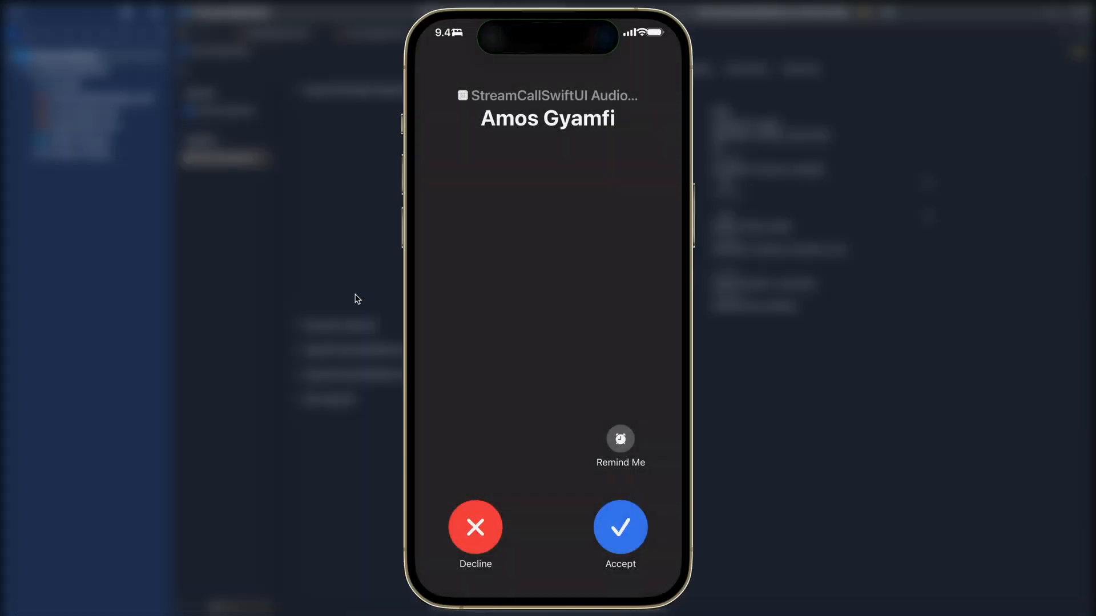
{"action": "left_click", "coordinate": [619, 438]}
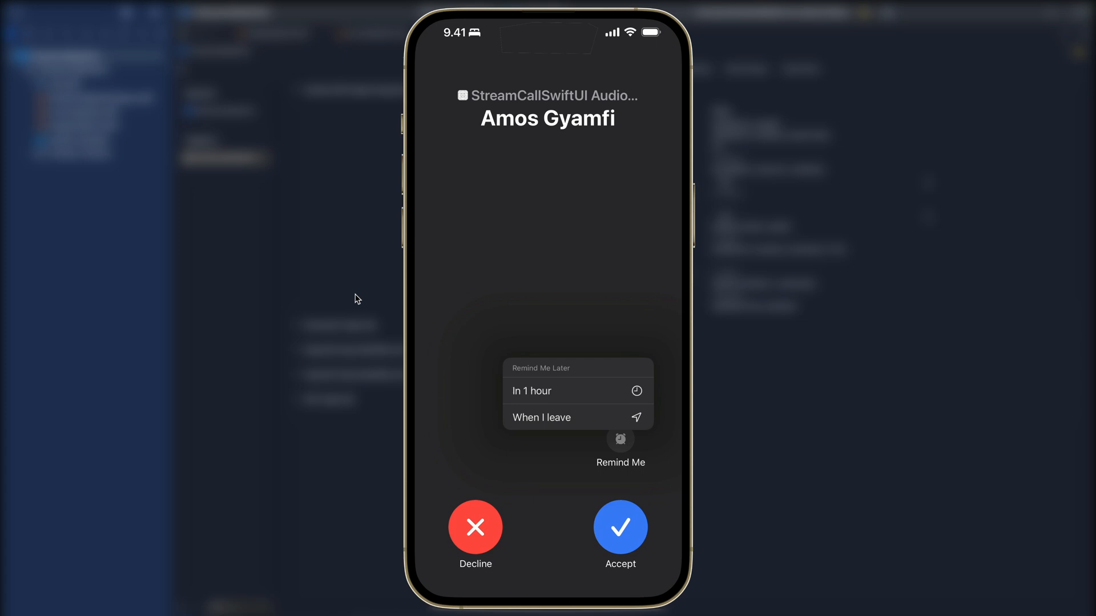
{"action": "left_click", "coordinate": [475, 527]}
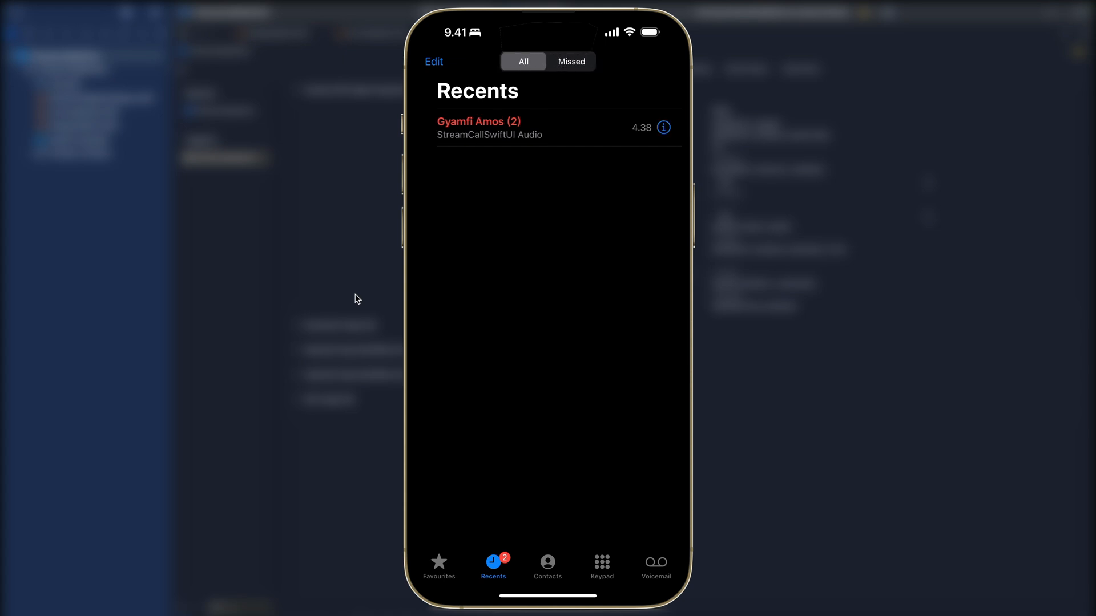
Clear the missed calls from the Phone app's Recents list
{"action": "left_click", "coordinate": [433, 61]}
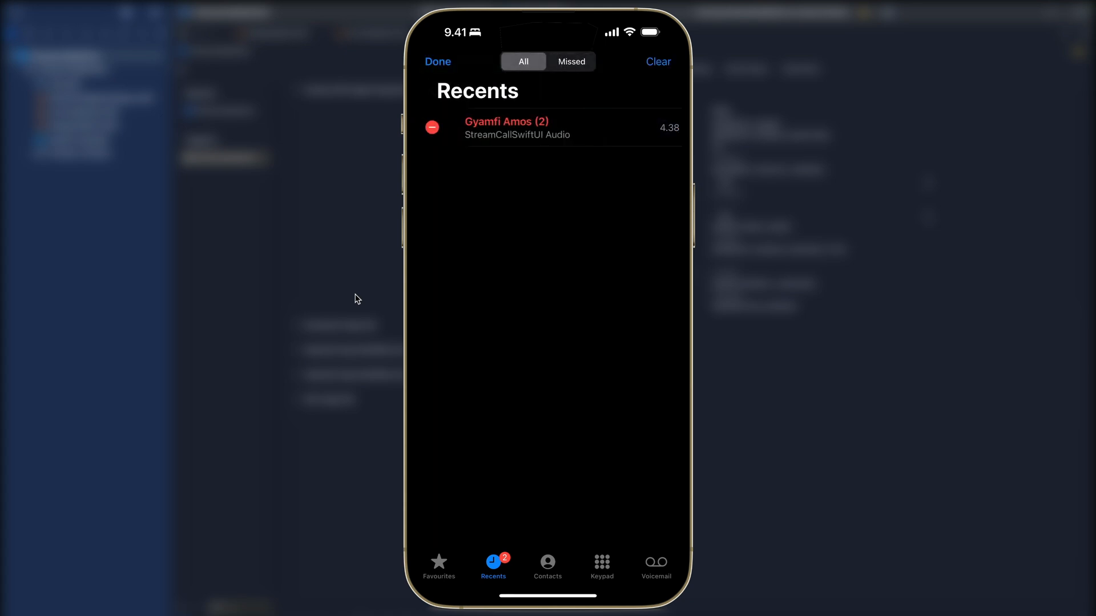
{"action": "left_click", "coordinate": [431, 127]}
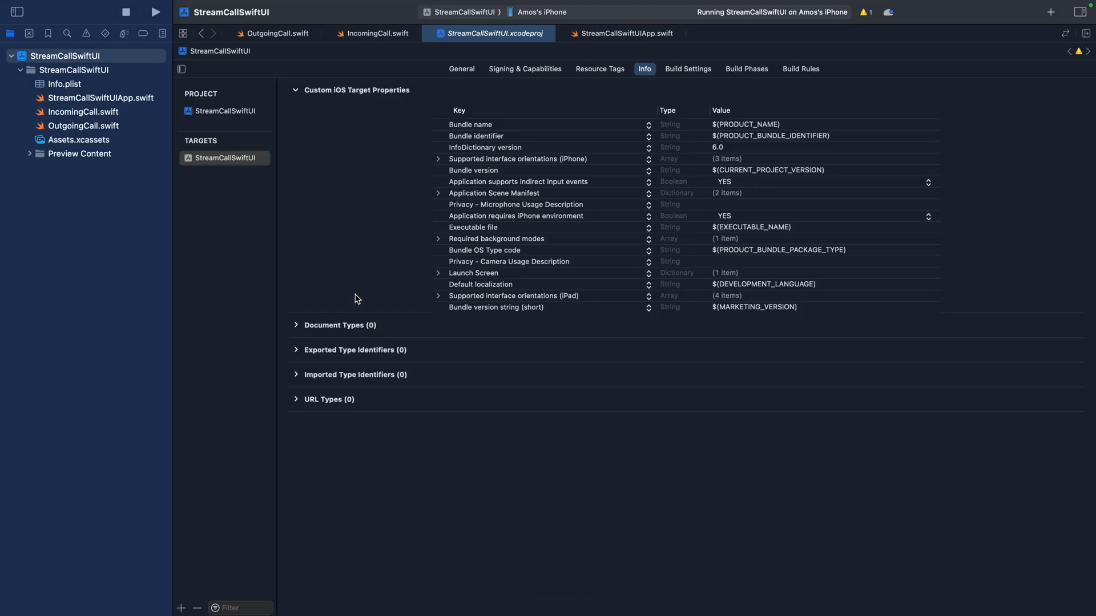
{"action": "mouse_move", "coordinate": [154, 17]}
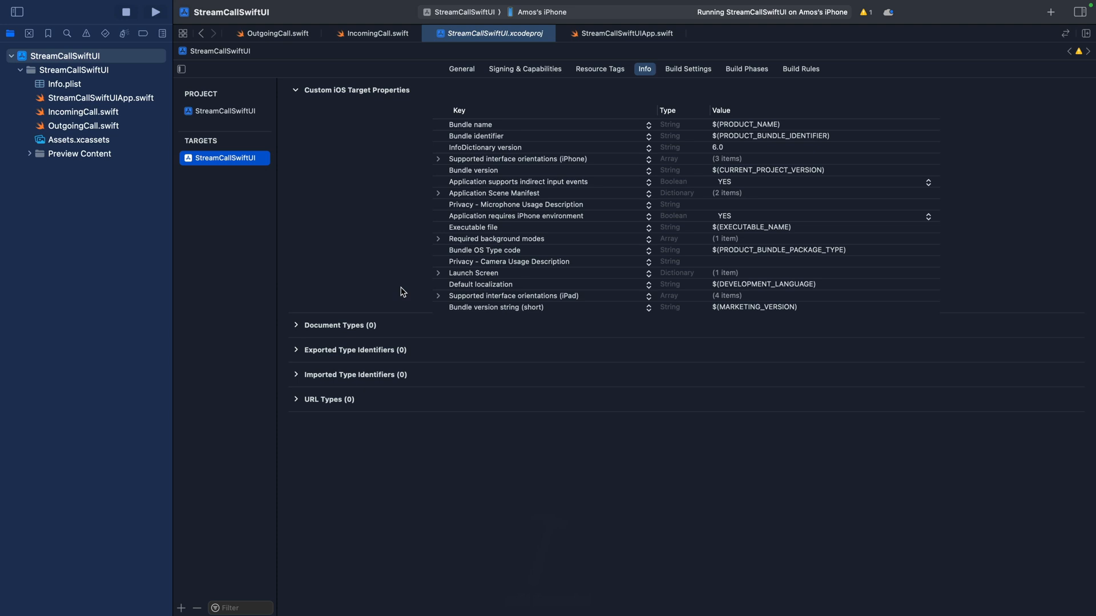
{"action": "mouse_move", "coordinate": [219, 290]}
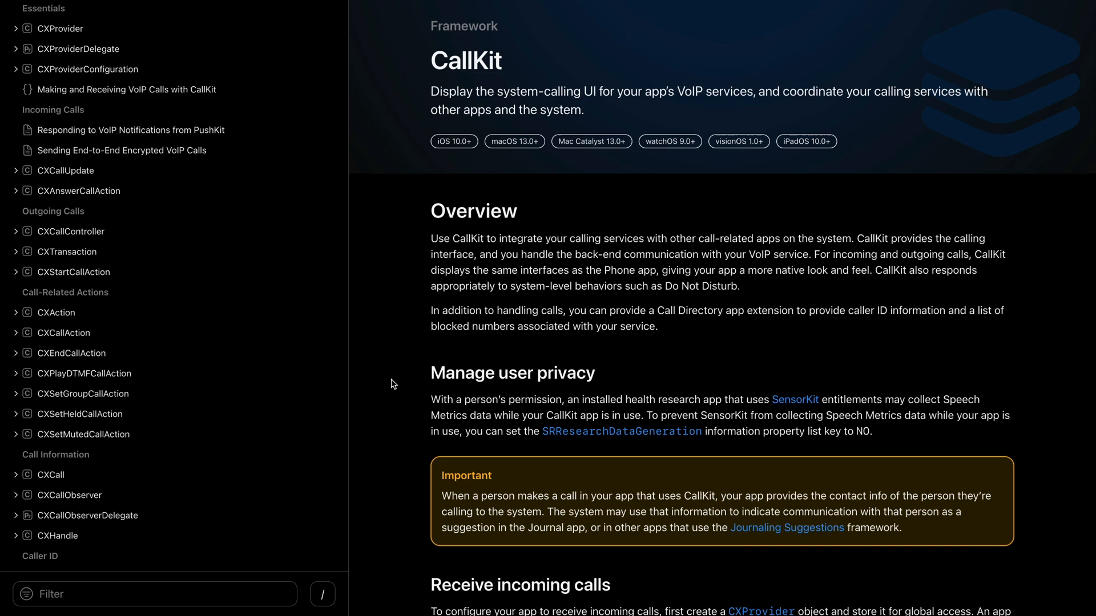
Scroll the CallKit documentation page down to the Receive incoming calls section
{"action": "scroll", "scroll_direction": "down", "scroll_amount": 3}
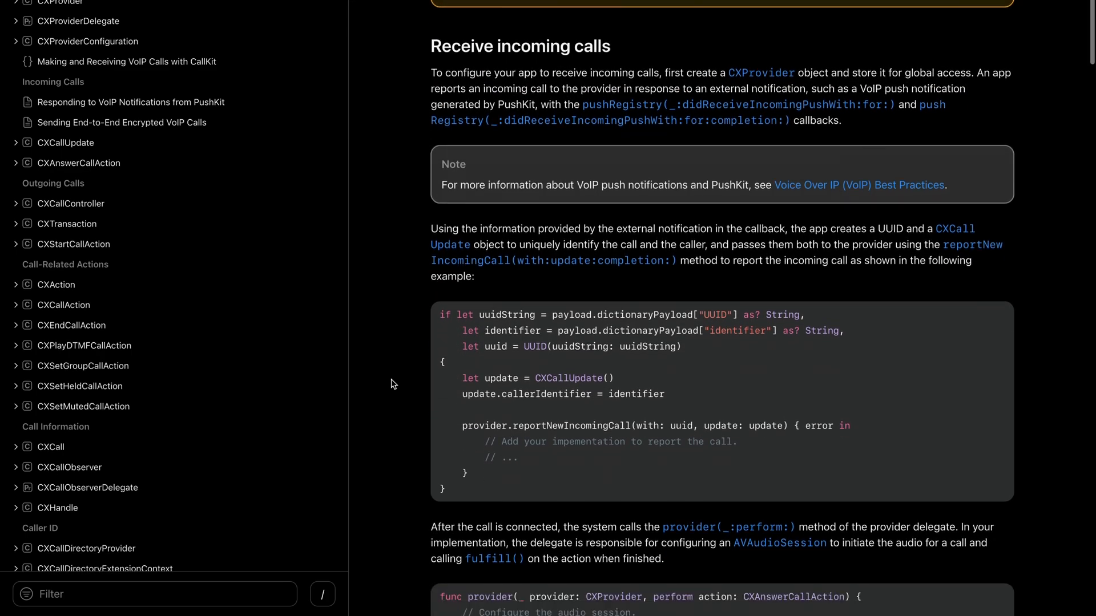
{"action": "scroll", "scroll_direction": "down", "scroll_amount": 3}
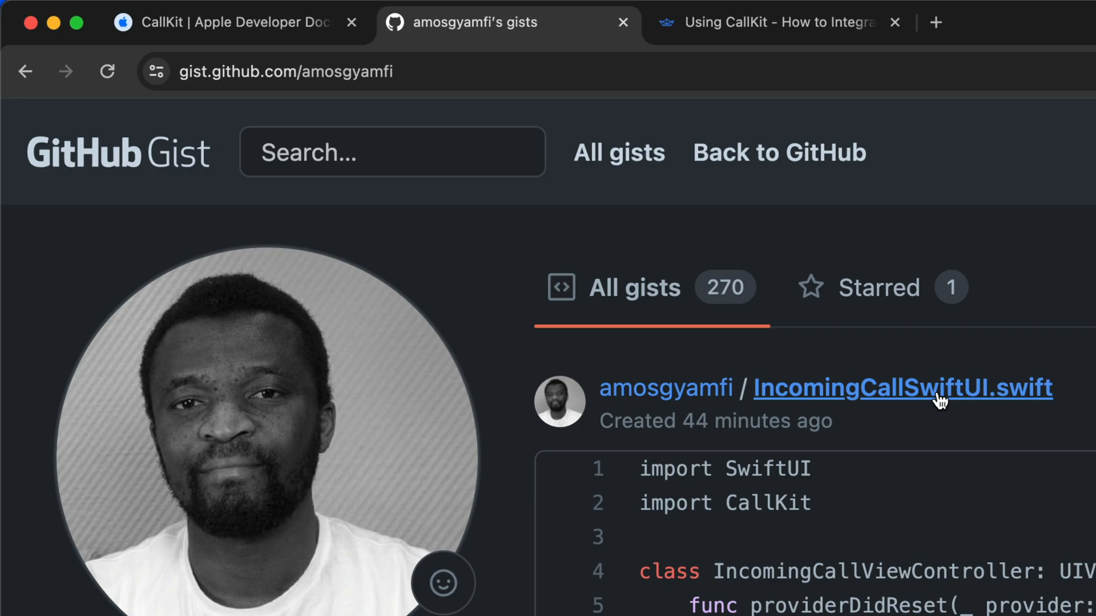
View the IncomingCallSwiftUI.swift gist, then read the Stream CallKit article down to How to Make Outgoing Calls
{"action": "left_click", "coordinate": [902, 388]}
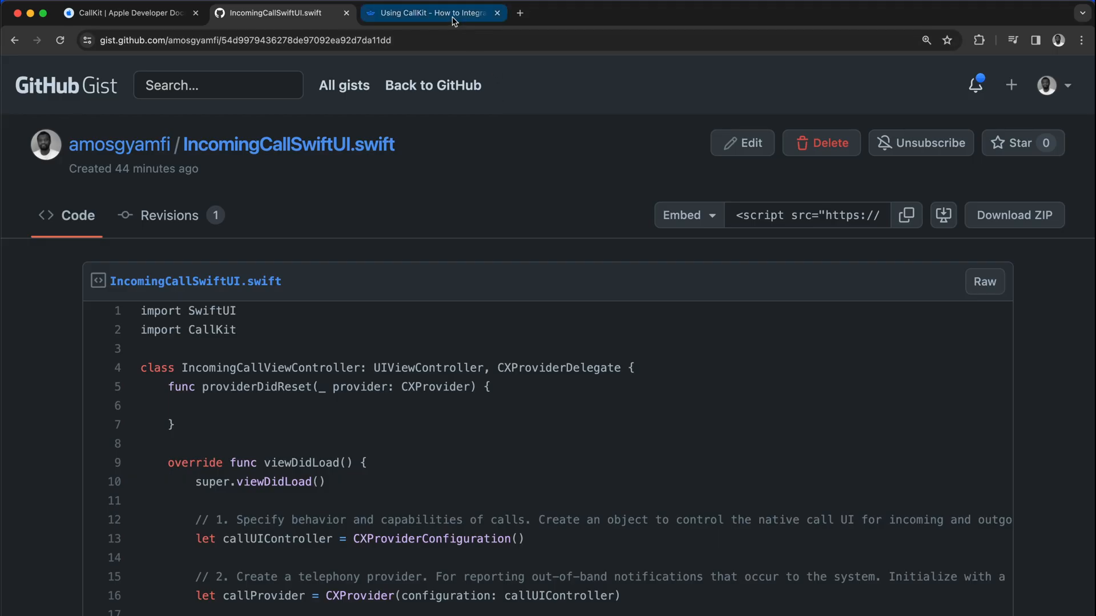
{"action": "left_click", "coordinate": [432, 13]}
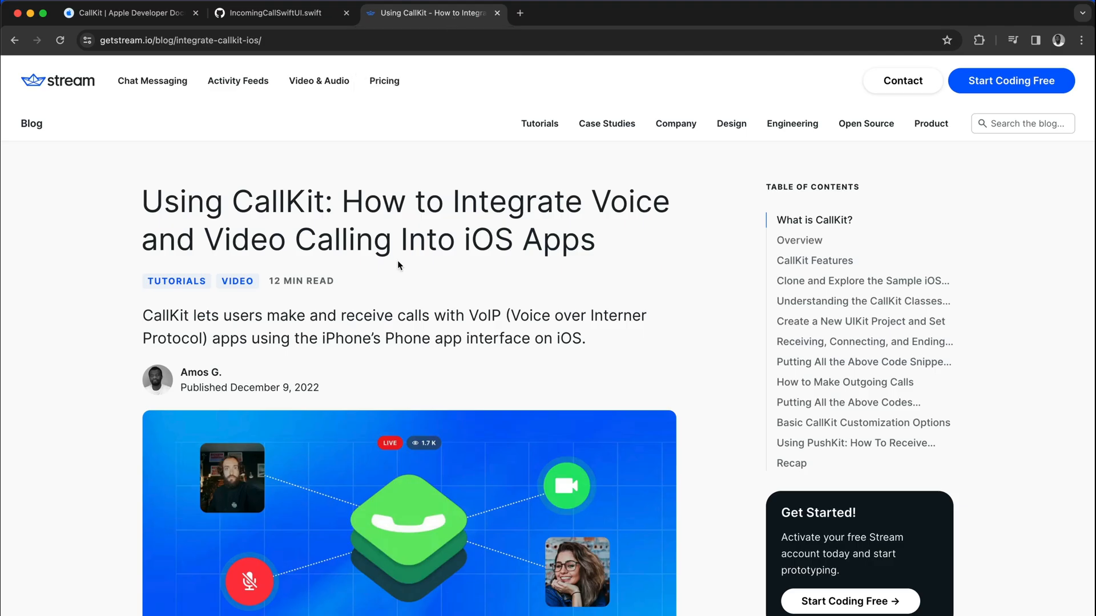
{"action": "scroll", "scroll_direction": "down", "scroll_amount": 3}
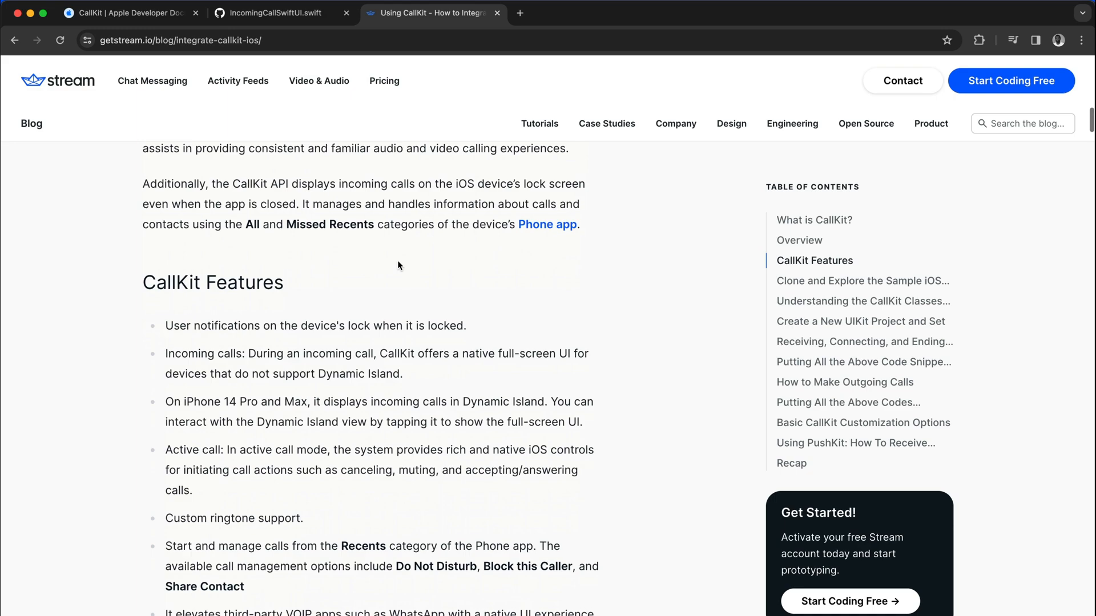
{"action": "scroll", "scroll_direction": "down", "scroll_amount": 3}
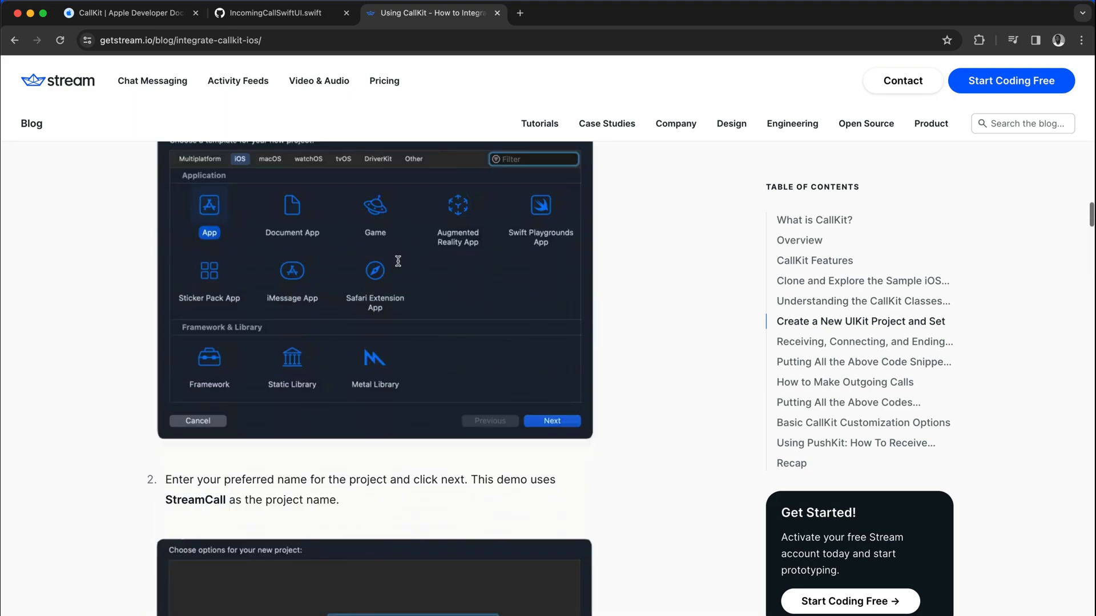
{"action": "scroll", "scroll_direction": "down", "scroll_amount": 3}
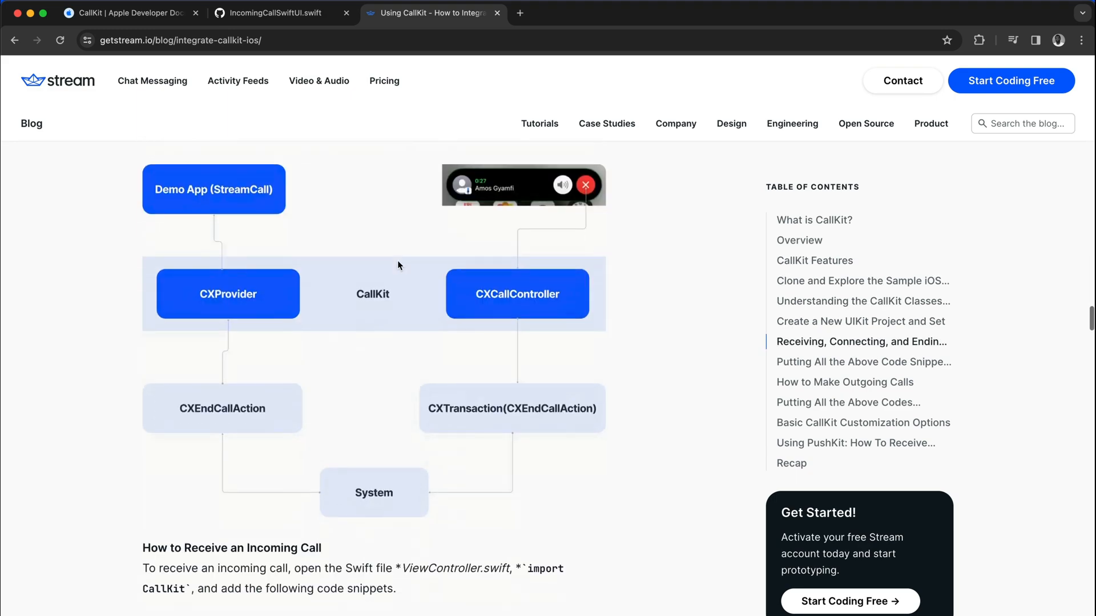
{"action": "scroll", "scroll_direction": "down", "scroll_amount": 3}
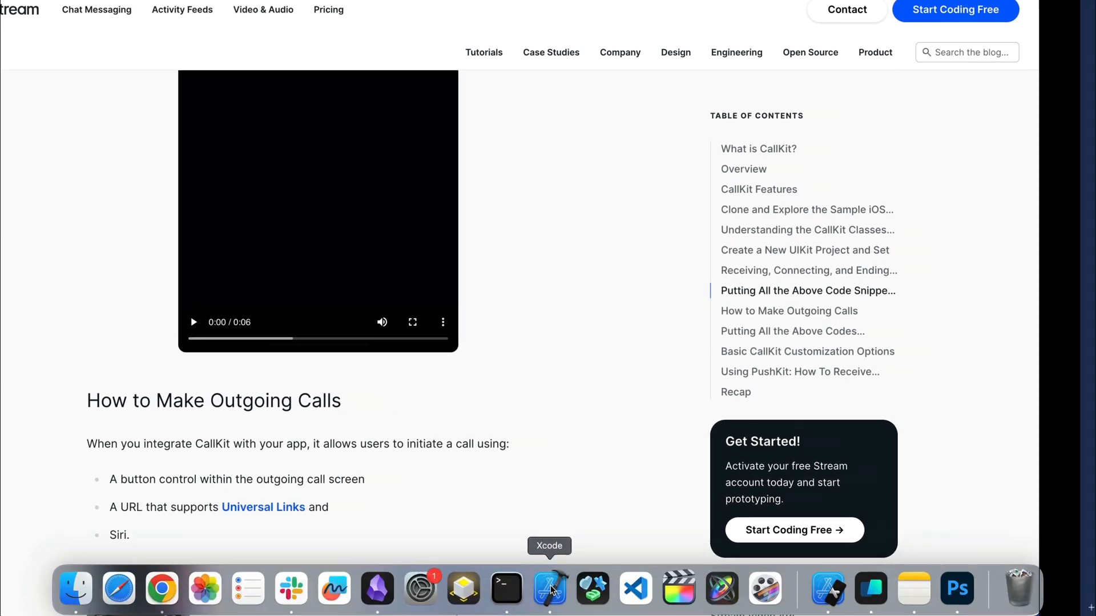
Back in Xcode, add Privacy - Camera and Privacy - Microphone Usage Description rows to the target properties
{"action": "left_click", "coordinate": [549, 589]}
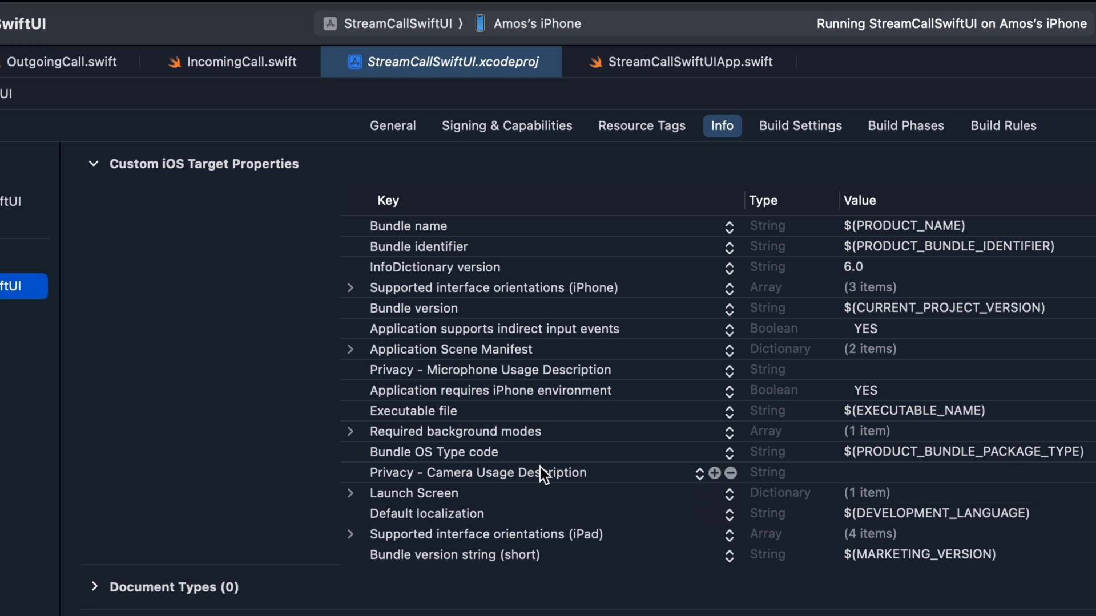
{"action": "left_click", "coordinate": [477, 473]}
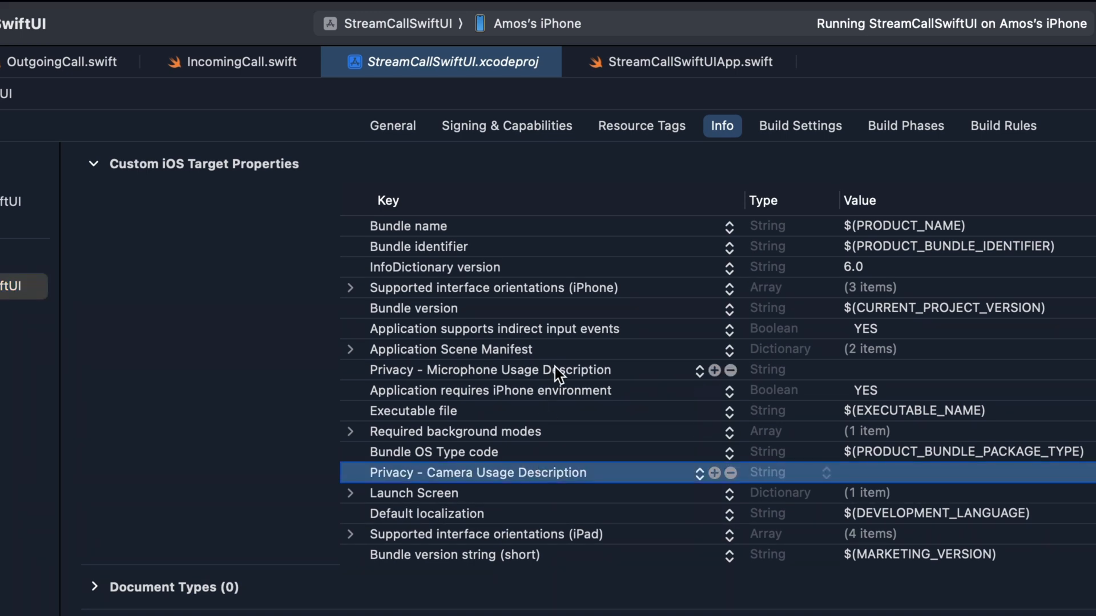
{"action": "left_click", "coordinate": [489, 370]}
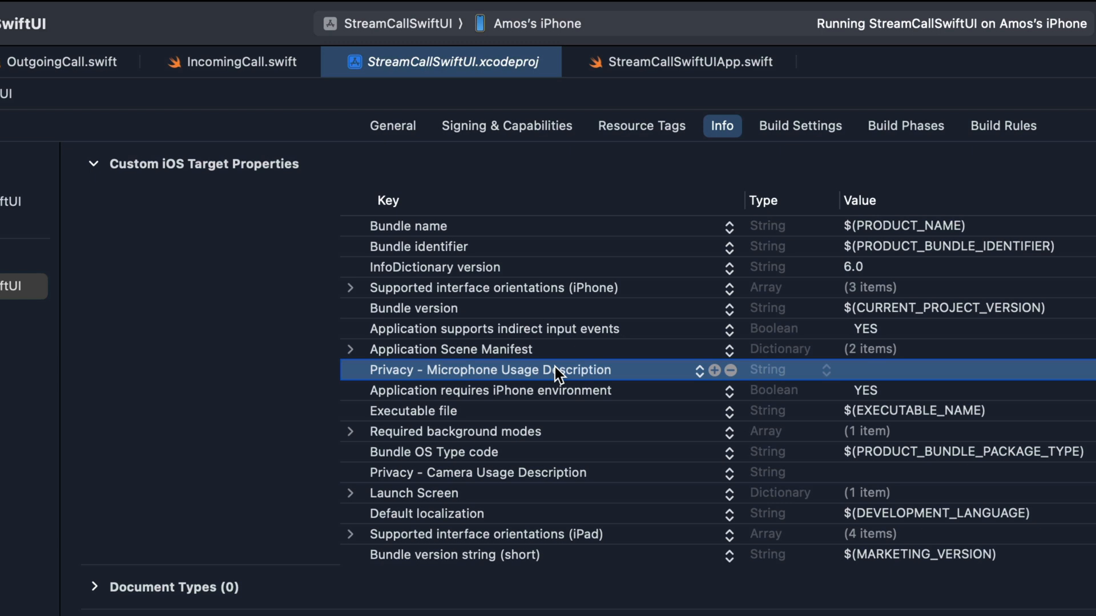
{"action": "mouse_move", "coordinate": [158, 370]}
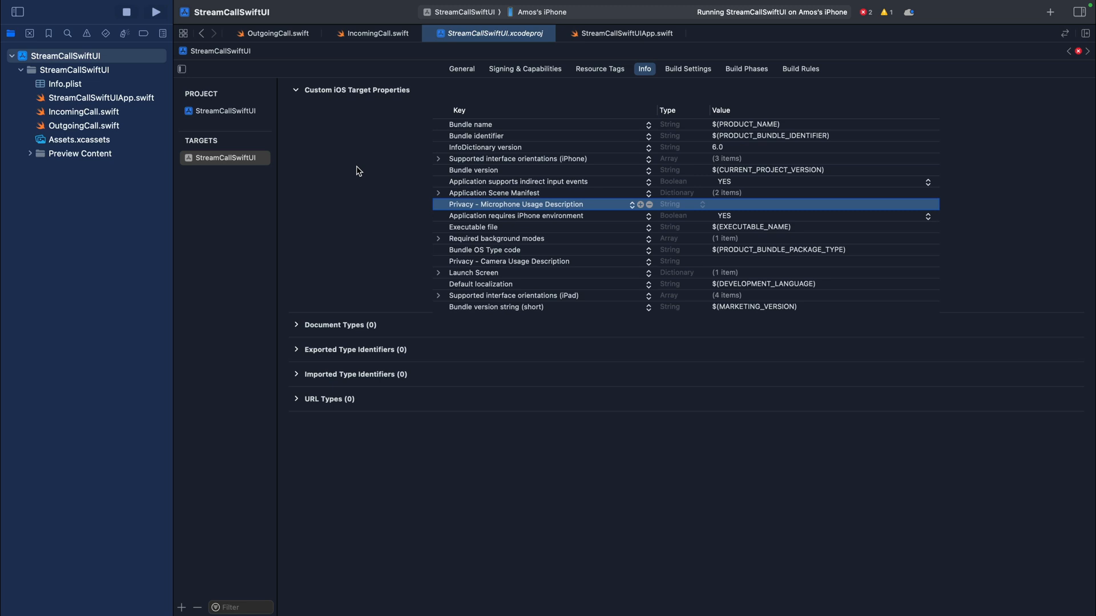
{"action": "mouse_move", "coordinate": [98, 112]}
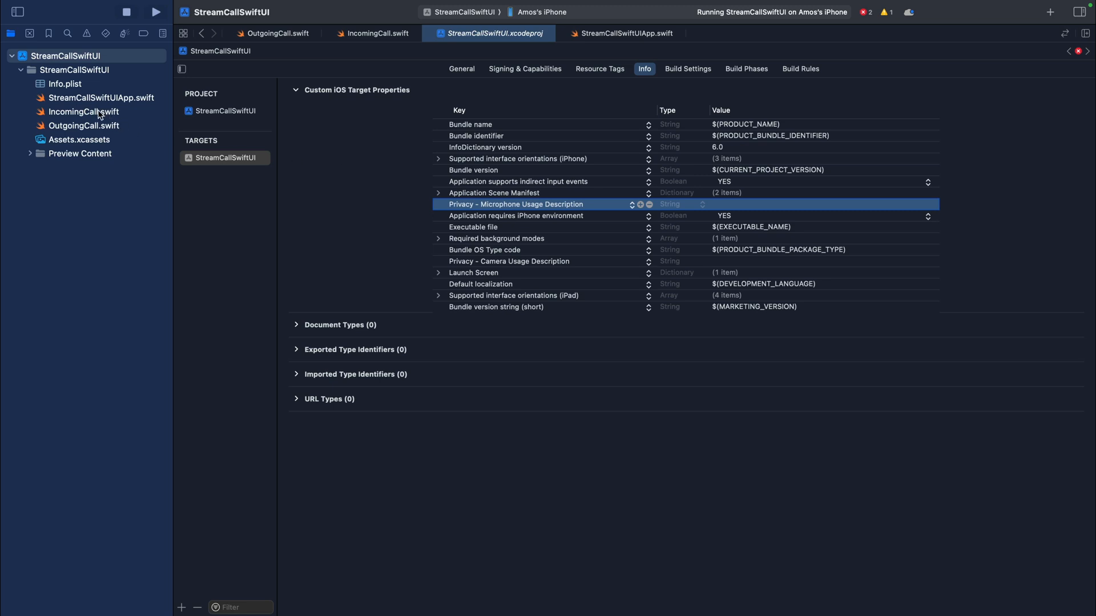
Review IncomingCall.swift, highlighting IncomingCallViewController and its UIViewController superclass
{"action": "left_click", "coordinate": [83, 111]}
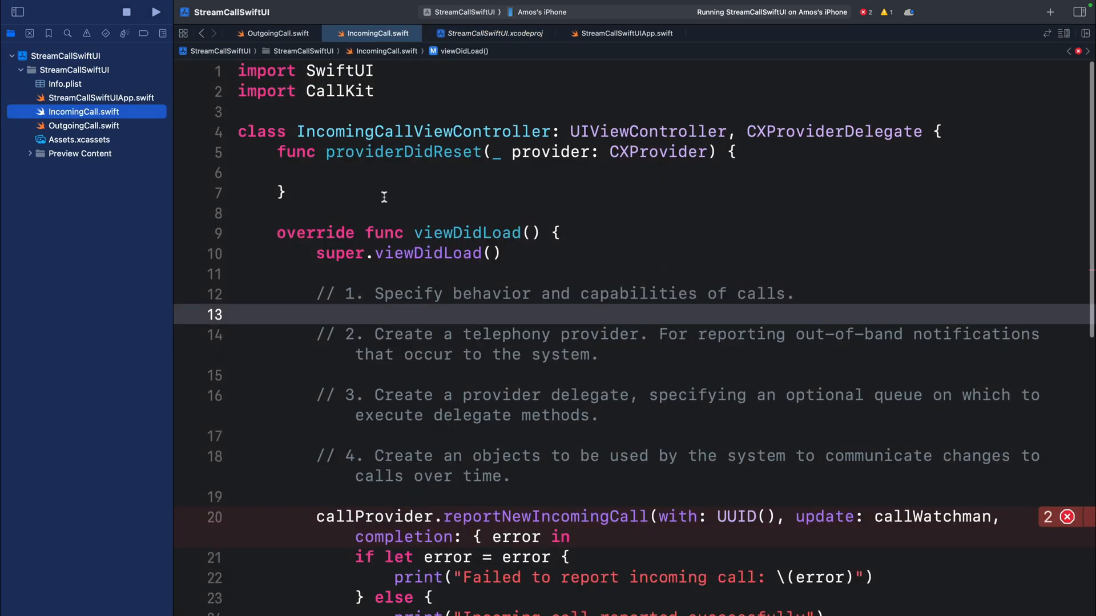
{"action": "double_click", "coordinate": [306, 92]}
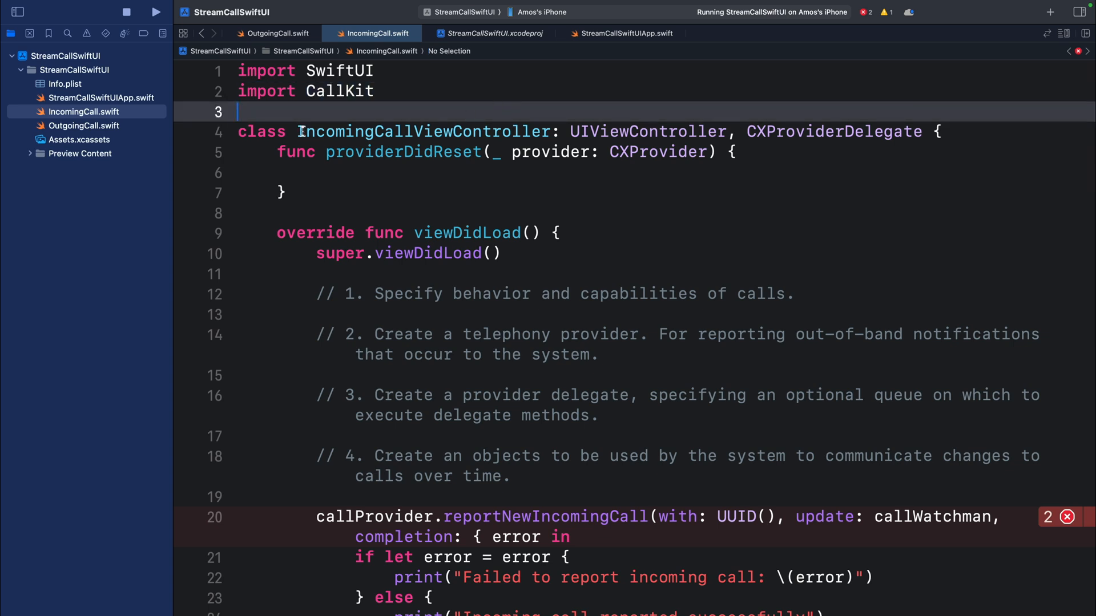
{"action": "double_click", "coordinate": [375, 131]}
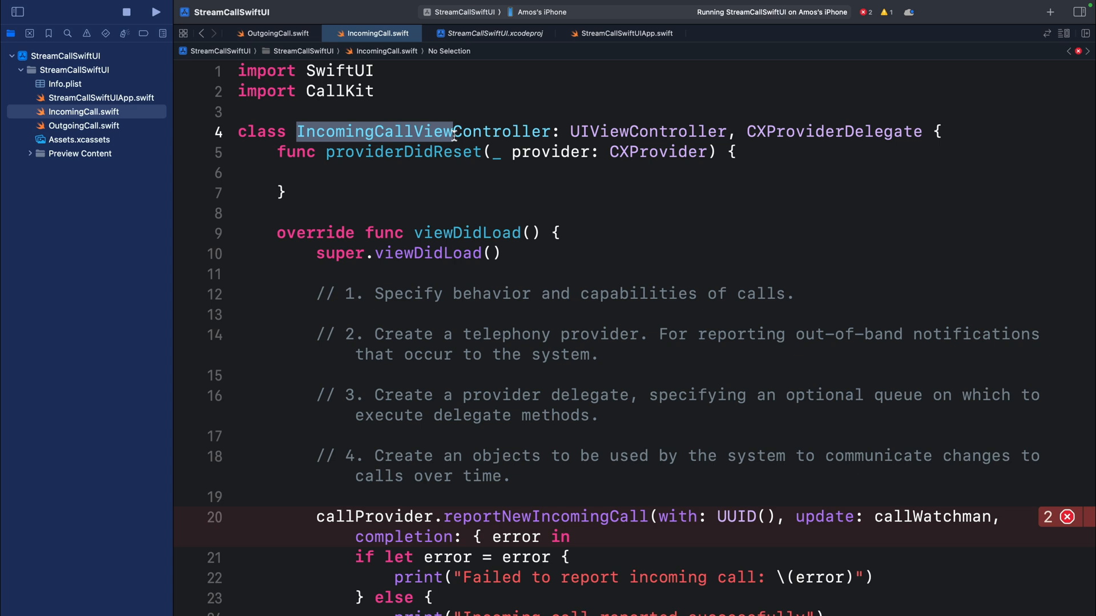
{"action": "double_click", "coordinate": [500, 132]}
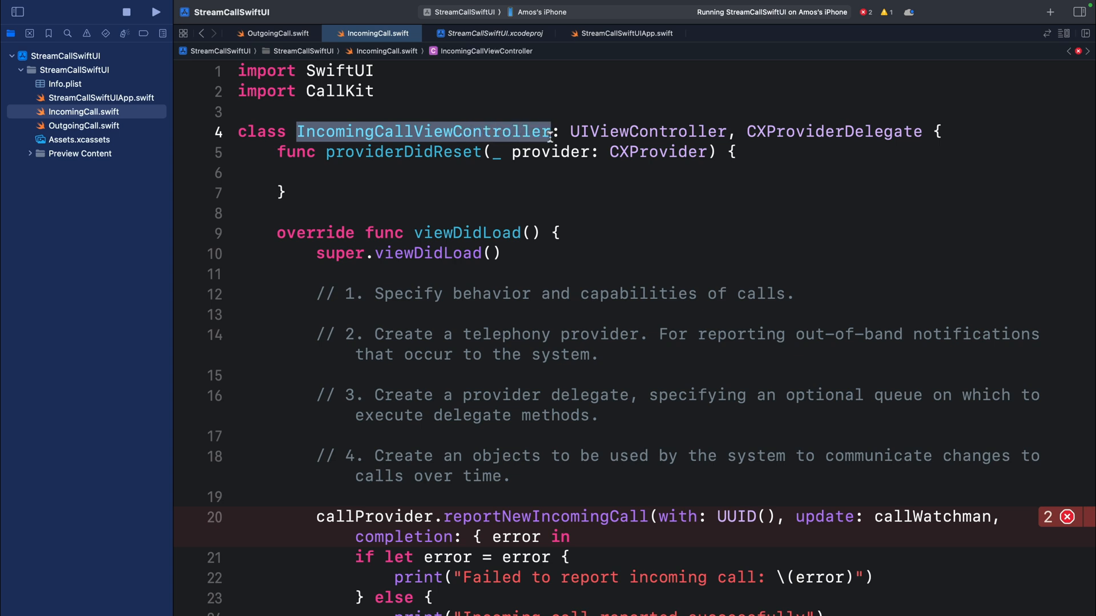
{"action": "double_click", "coordinate": [646, 131]}
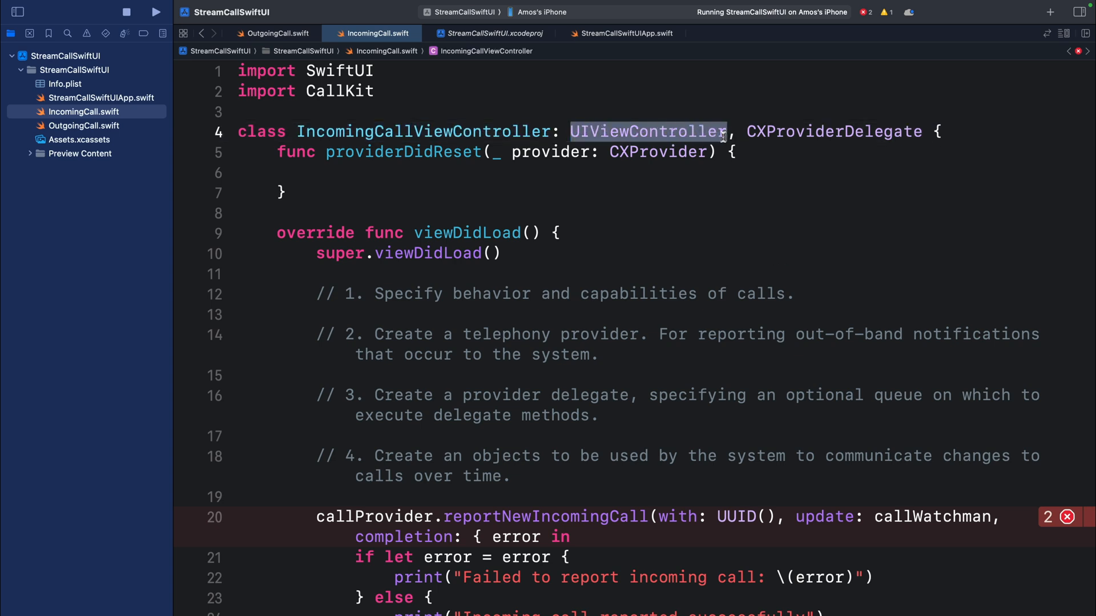
{"action": "double_click", "coordinate": [833, 132]}
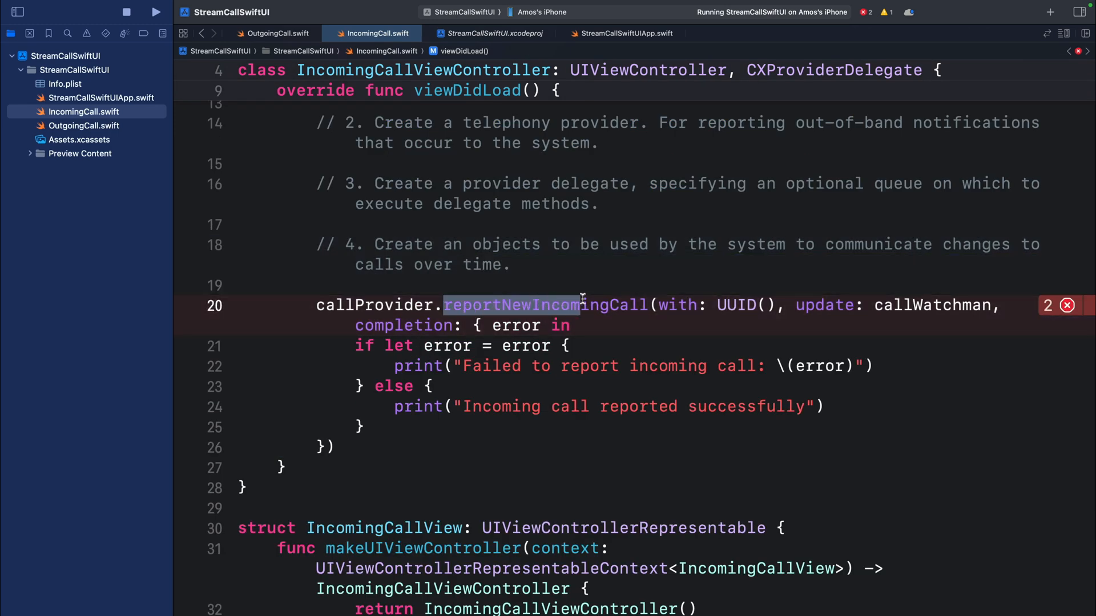
Under step 1 in viewDidLoad, declare let callUIController = CXProviderConfiguration()
{"action": "left_click", "coordinate": [630, 305]}
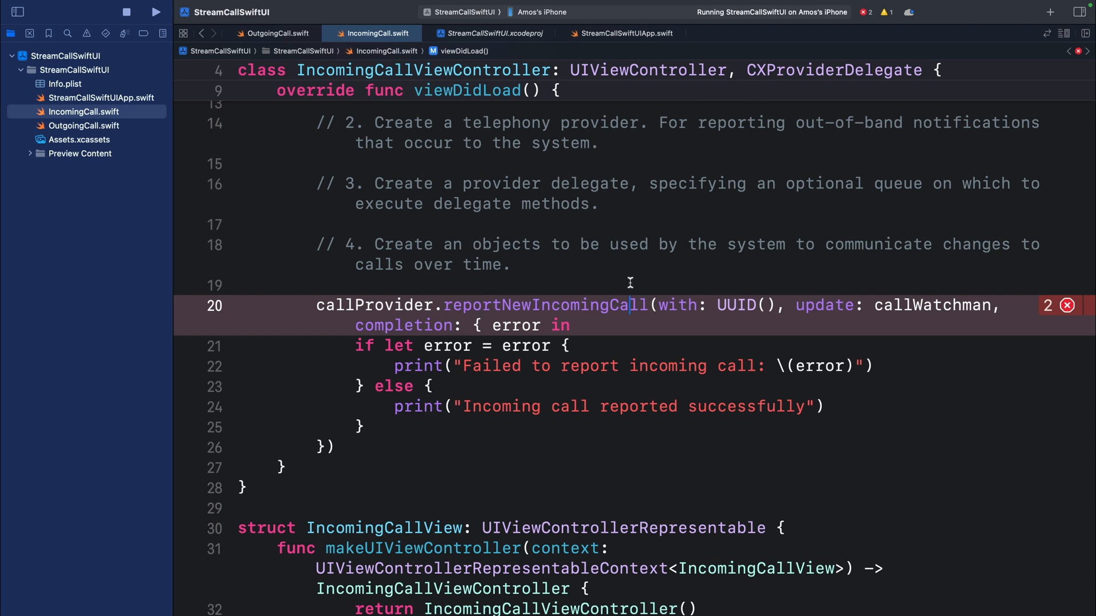
{"action": "double_click", "coordinate": [735, 306]}
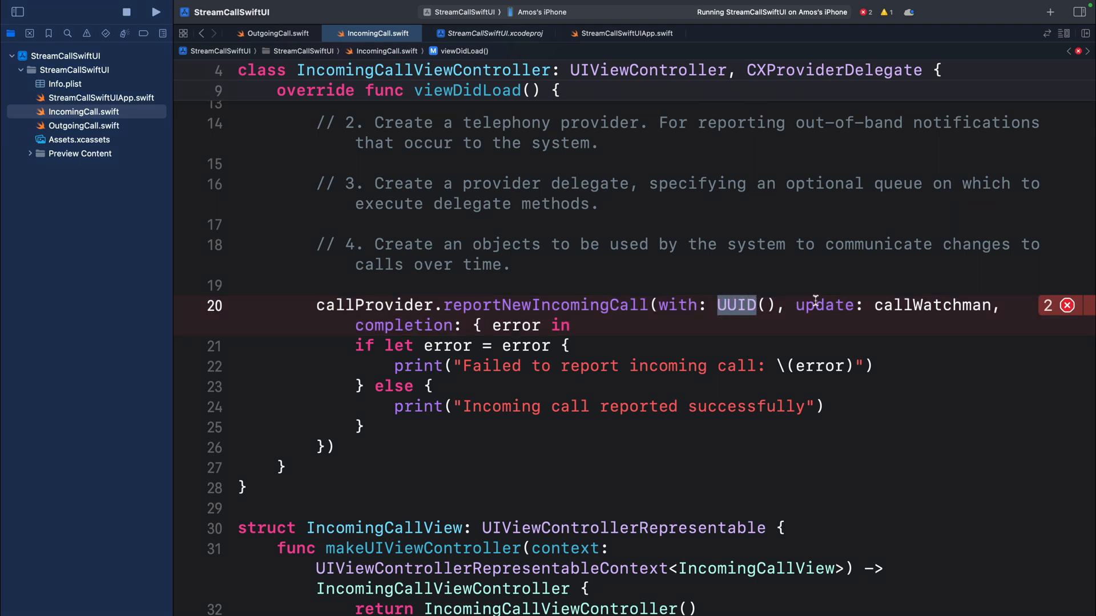
{"action": "double_click", "coordinate": [929, 306]}
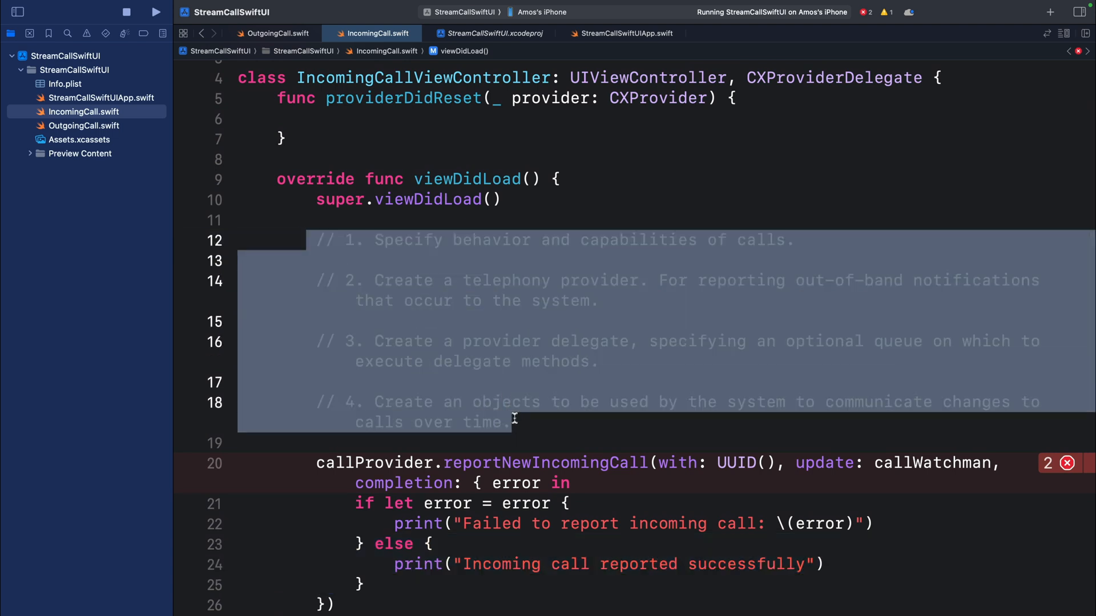
{"action": "type", "text": "let callUIController = CXProviderConfiguration()"}
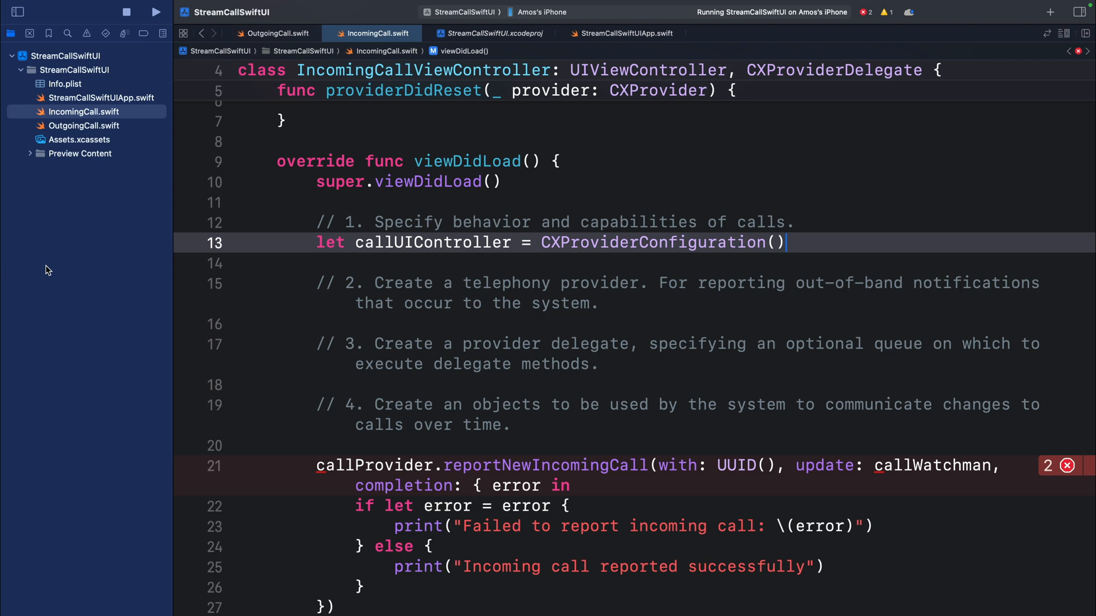
Start a new empty line below the step 2 comment
{"action": "double_click", "coordinate": [426, 242]}
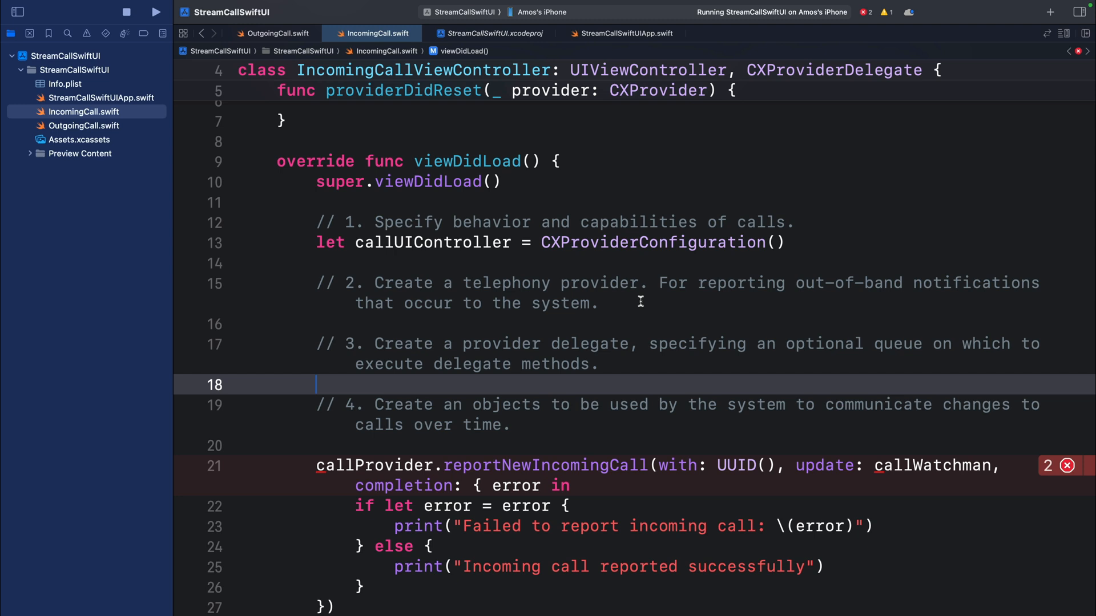
{"action": "double_click", "coordinate": [628, 242]}
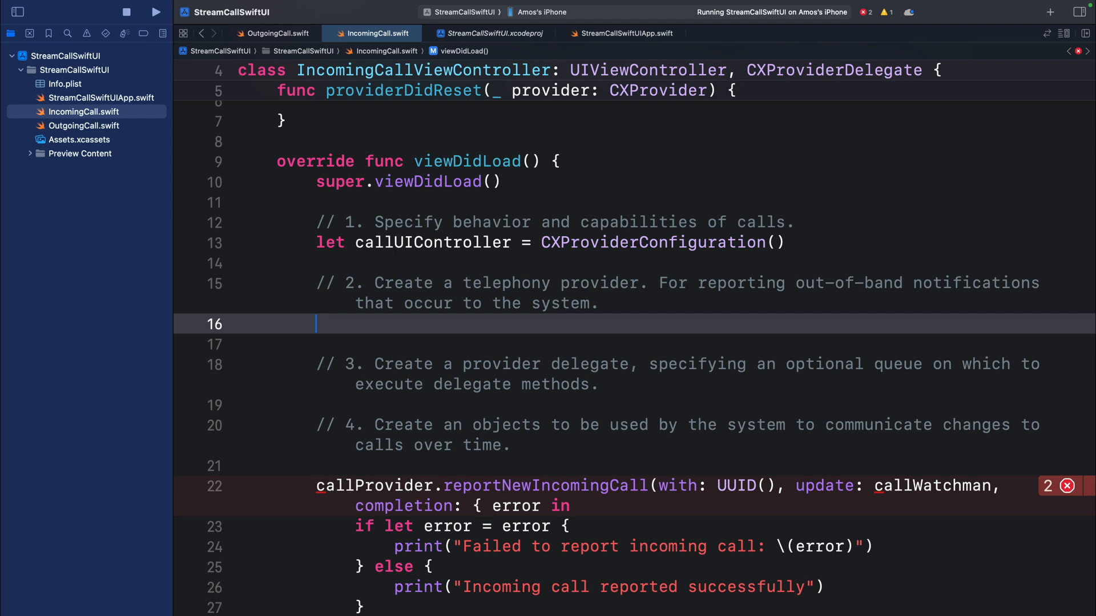
Under step 2, declare let callProvider = CXProvider(configuration: callUIController)
{"action": "type", "text": "let callProvider ="}
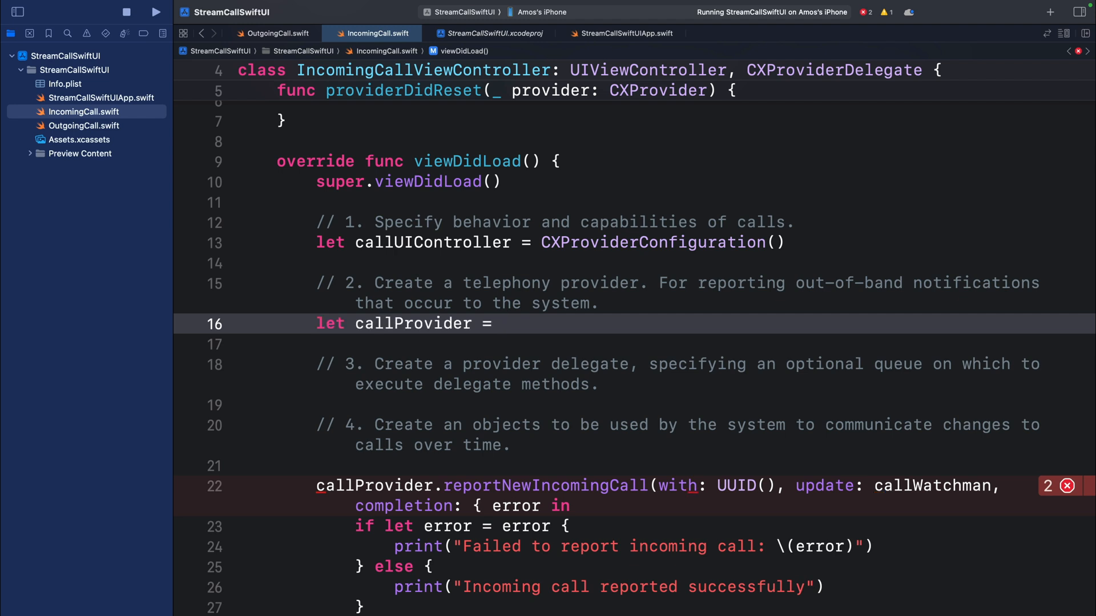
{"action": "type", "text": "CX"}
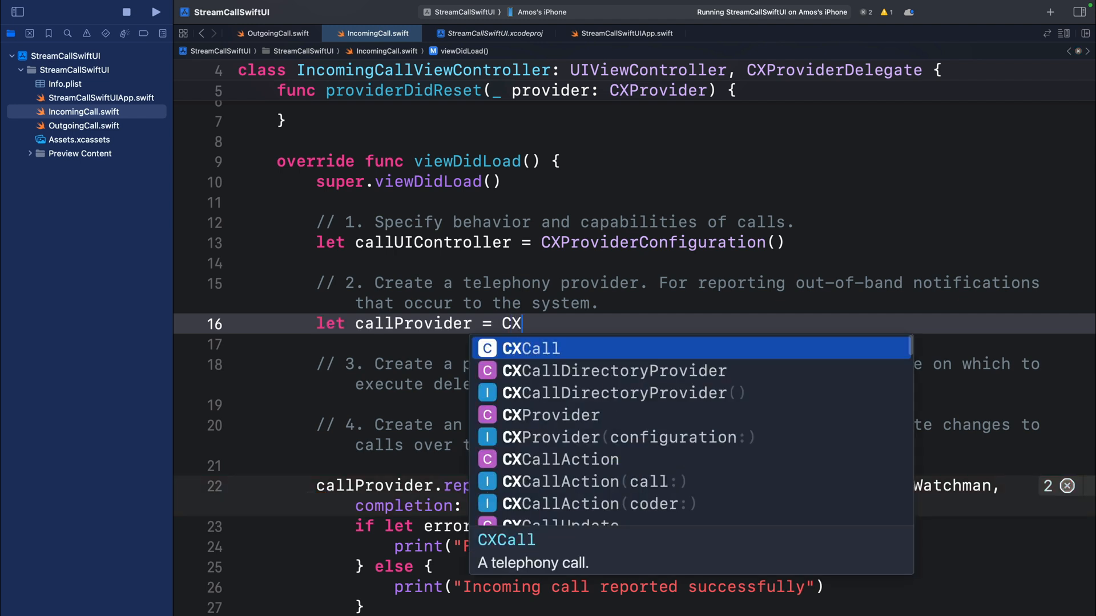
{"action": "left_click", "coordinate": [550, 415]}
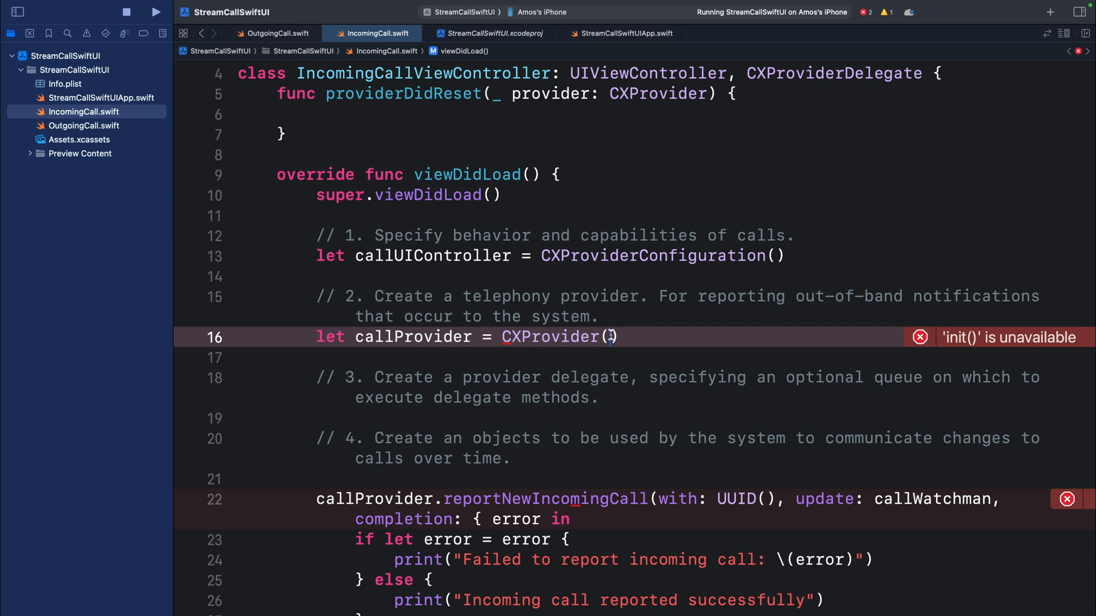
{"action": "double_click", "coordinate": [417, 255]}
{"action": "type", "text": "configuration: callUIController"}
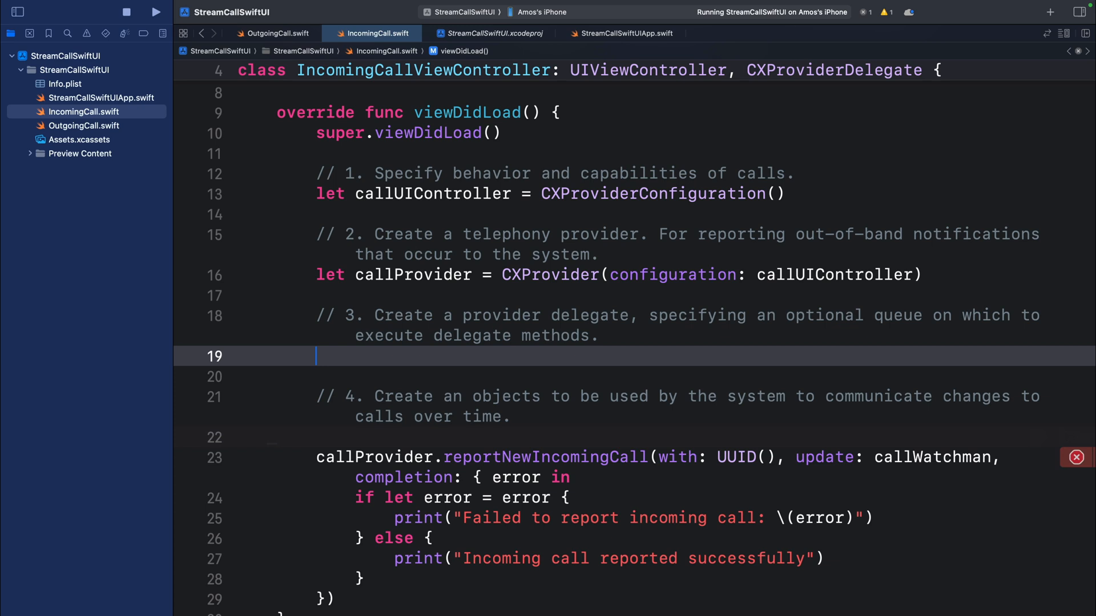
Under step 3, write callProvider.setDelegate(self, queue: nil) and open a blank line under step 4
{"action": "type", "text": "callProvider.setDelegate(self, queue: nil)"}
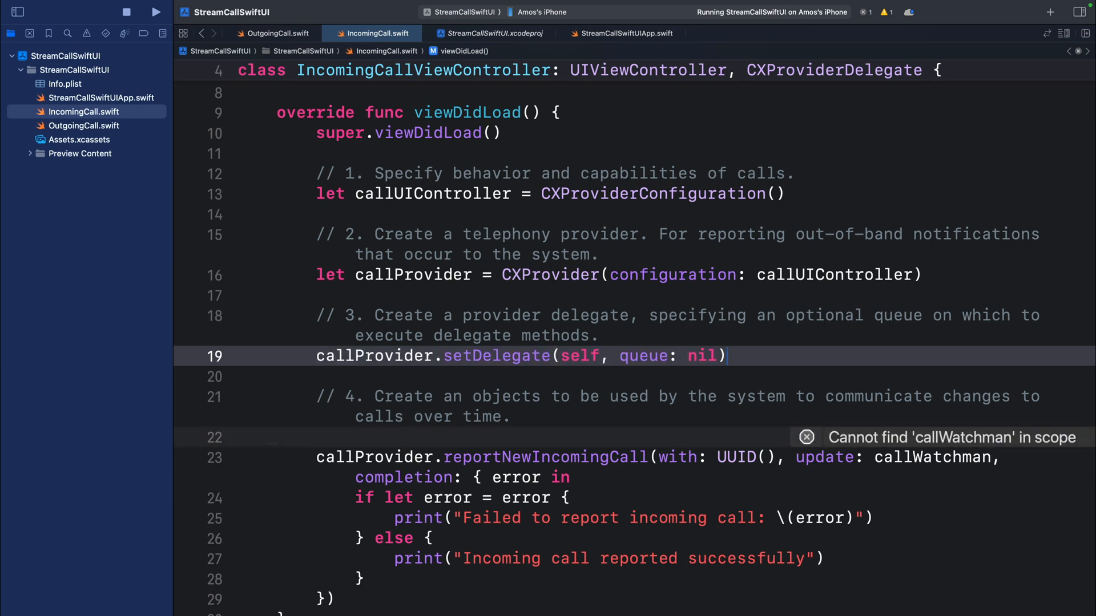
{"action": "double_click", "coordinate": [639, 356]}
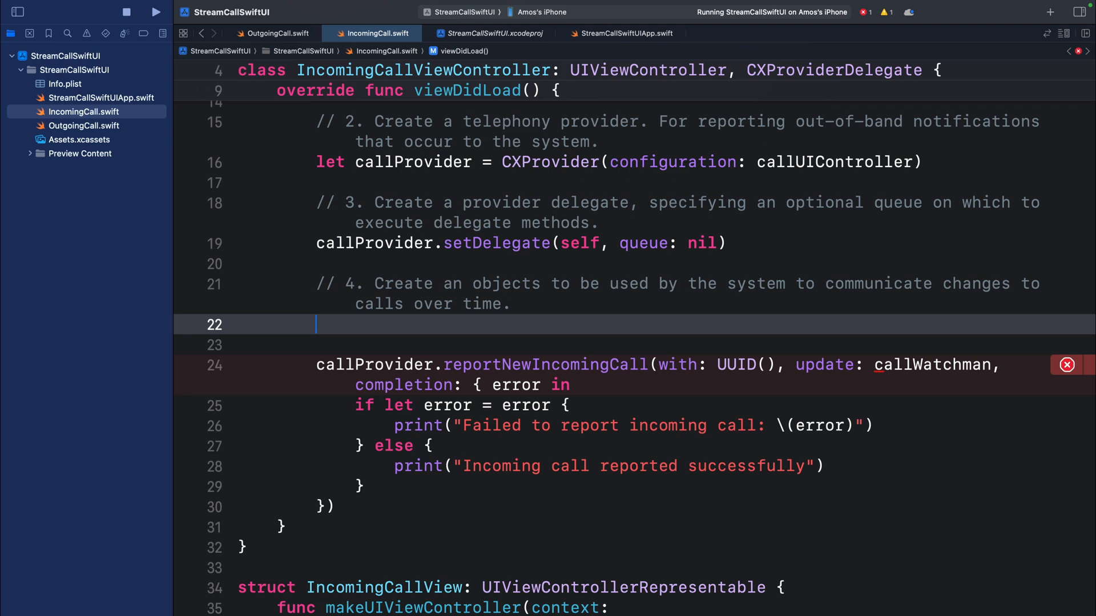
Under step 4, declare let callWatchman = CXCallUpdate() and begin its remoteHandle line
{"action": "type", "text": "let callW"}
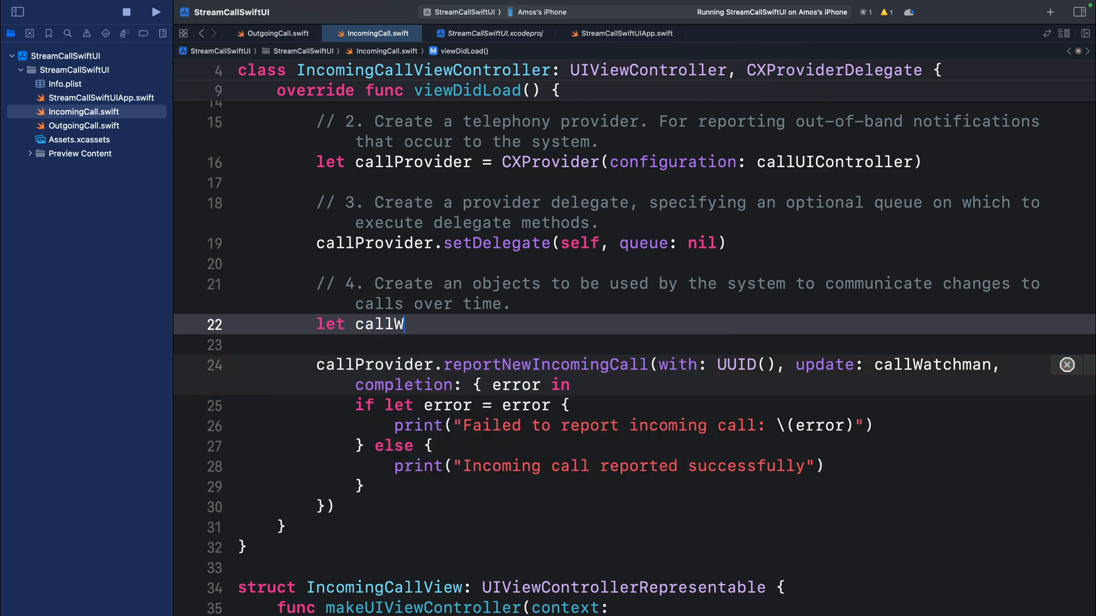
{"action": "type", "text": "atchman ="}
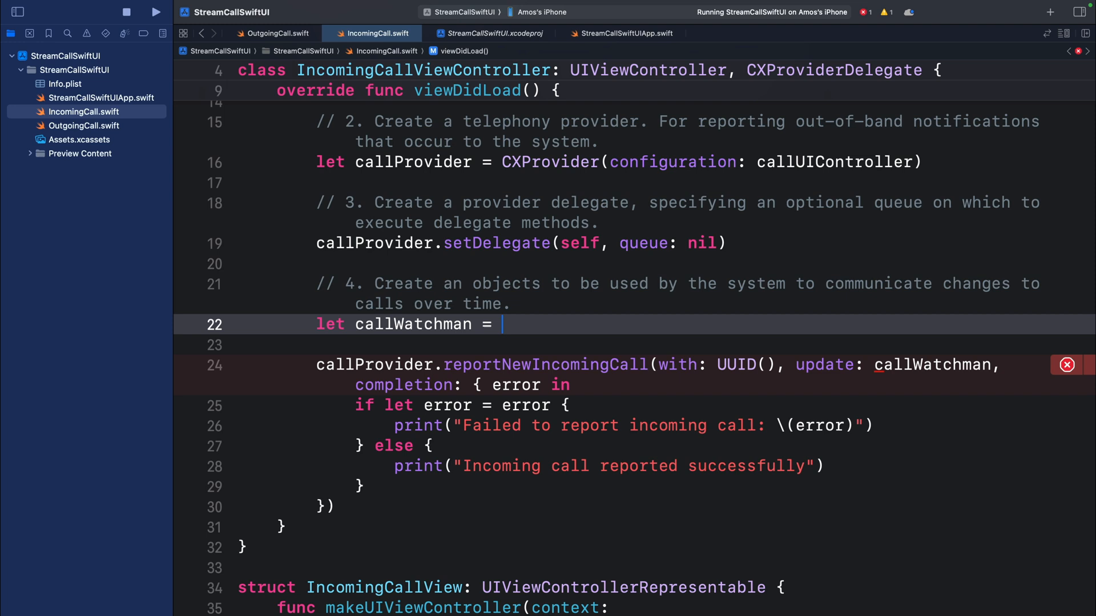
{"action": "type", "text": "CXCallUpdate()"}
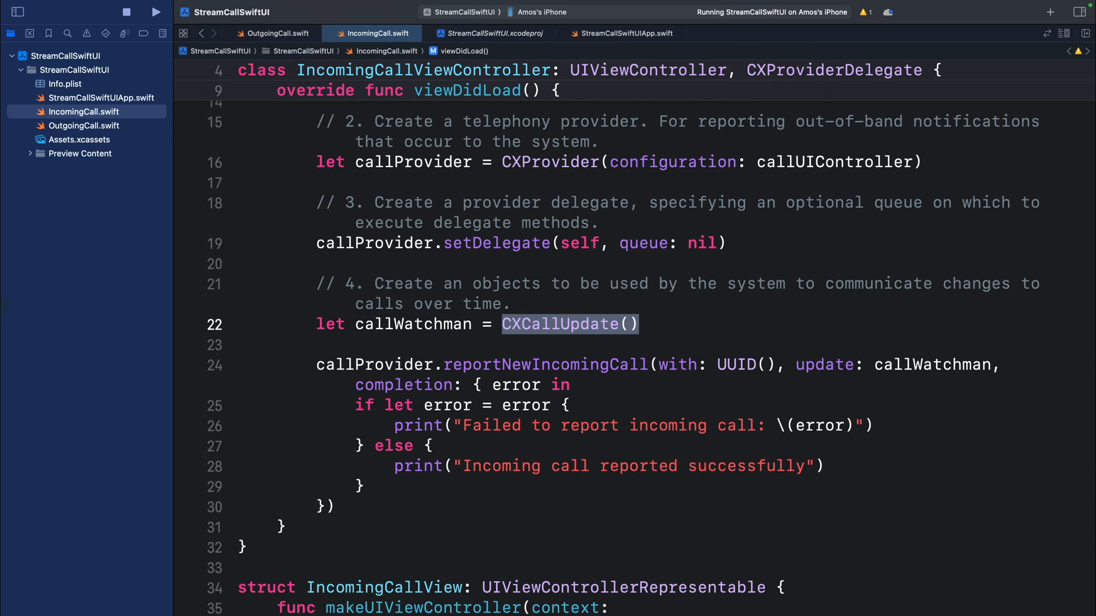
{"action": "left_click", "coordinate": [638, 324]}
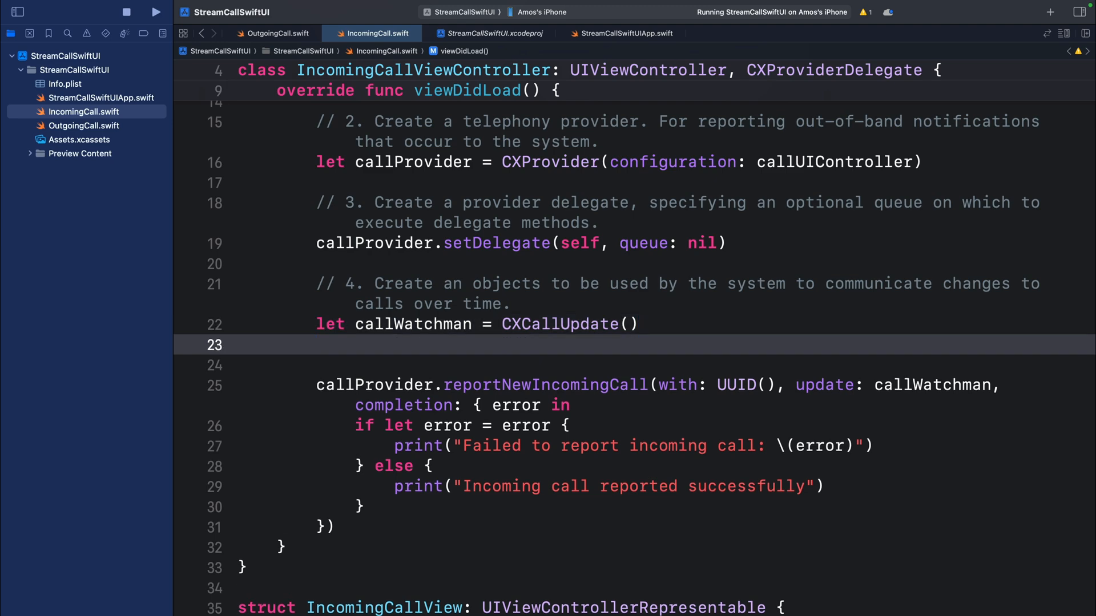
{"action": "type", "text": "cal"}
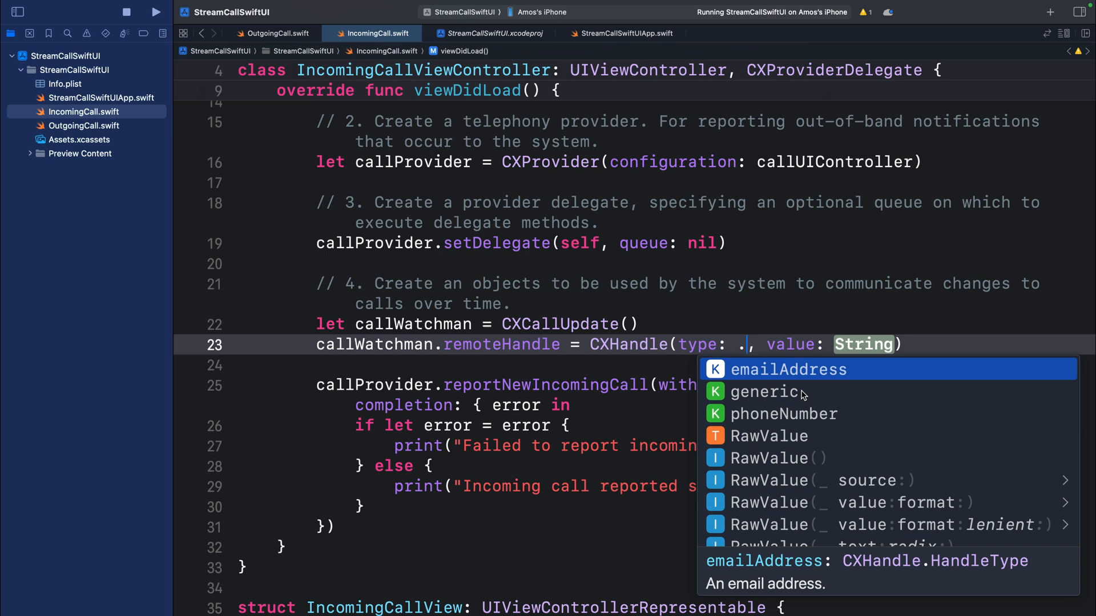
{"action": "mouse_move", "coordinate": [813, 417]}
{"action": "type", "text": "phoneNumber"}
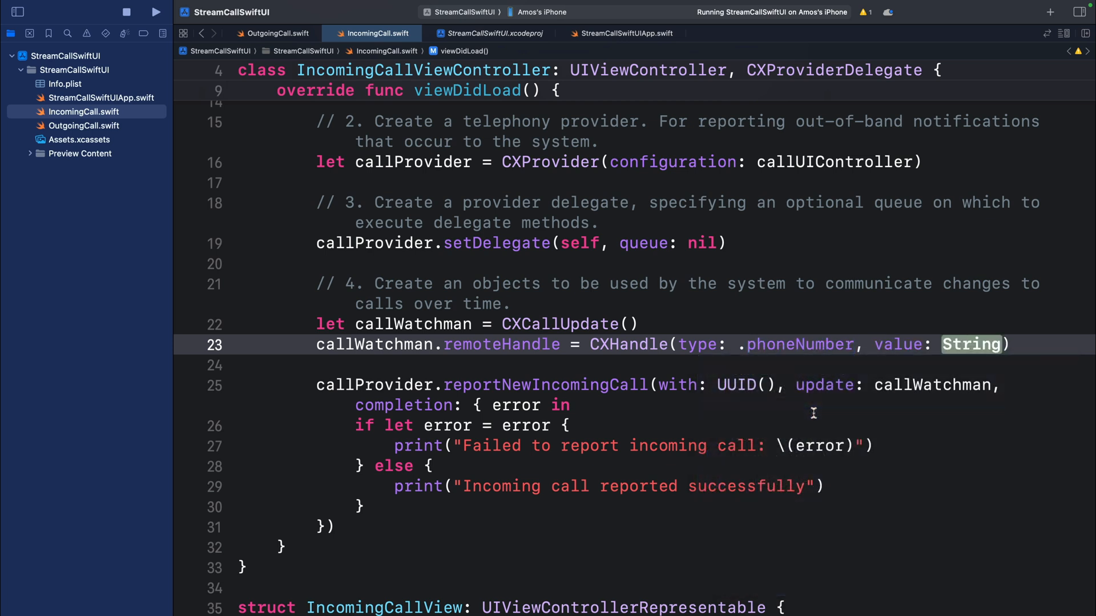
{"action": "double_click", "coordinate": [970, 344]}
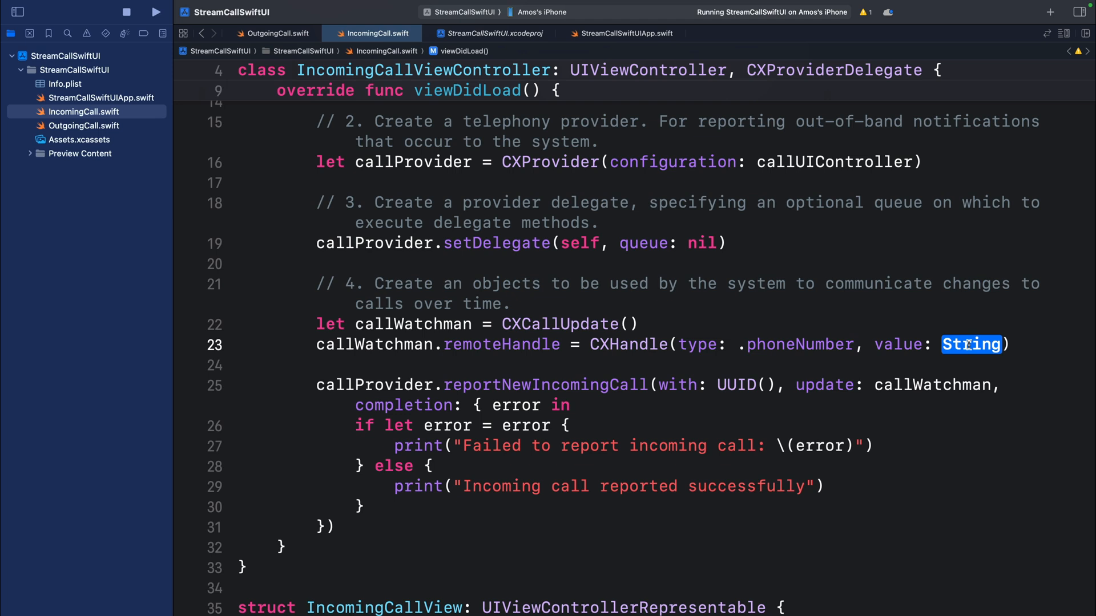
{"action": "type", "text": "\"+\""}
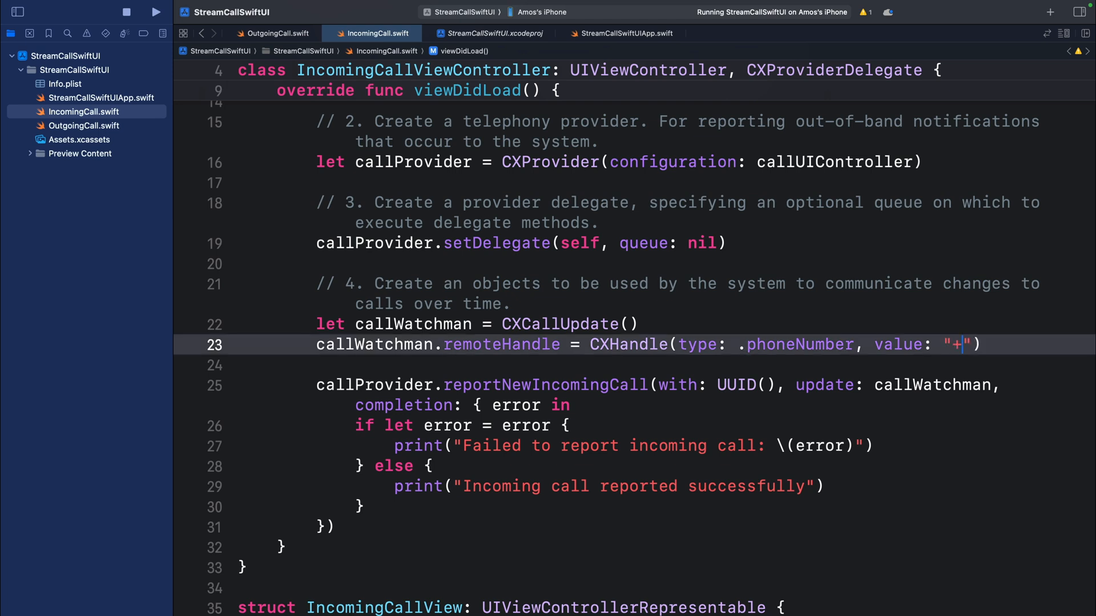
{"action": "type", "text": "35"}
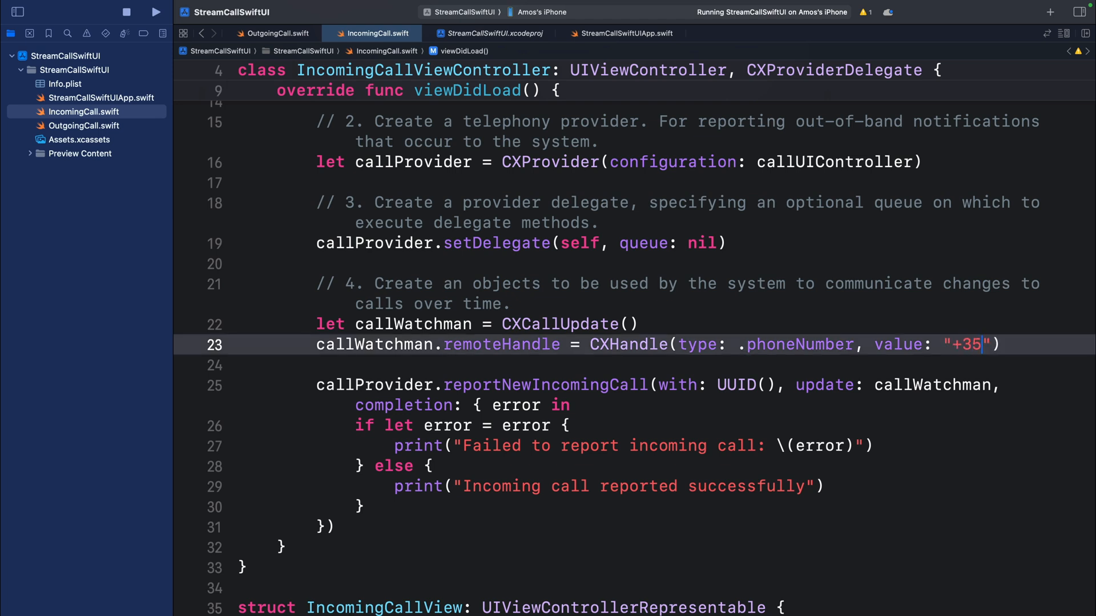
{"action": "type", "text": "8"}
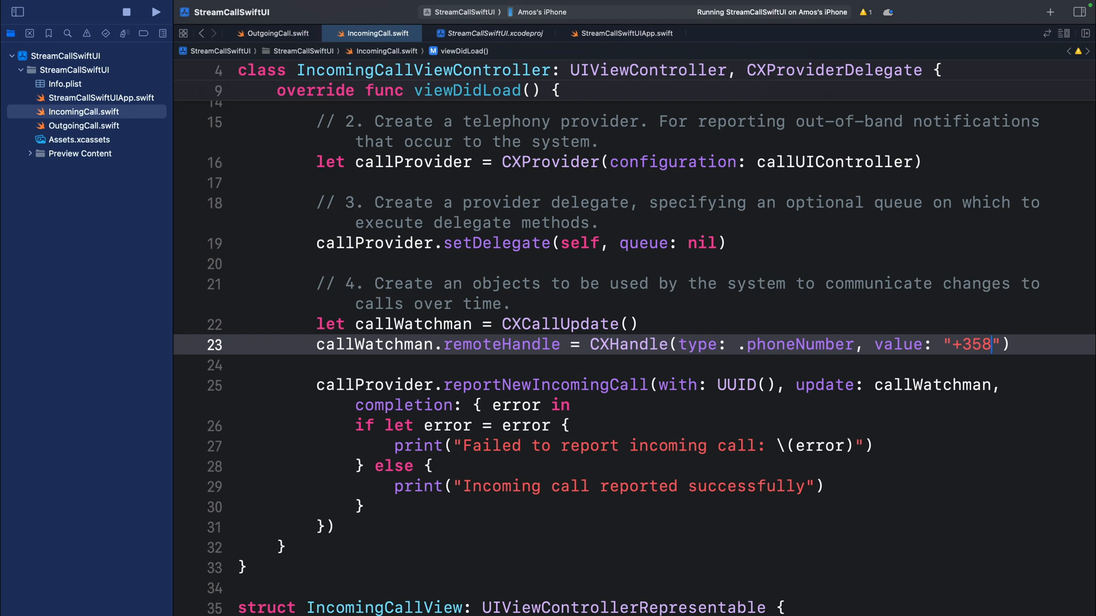
{"action": "type", "text": "462222222"}
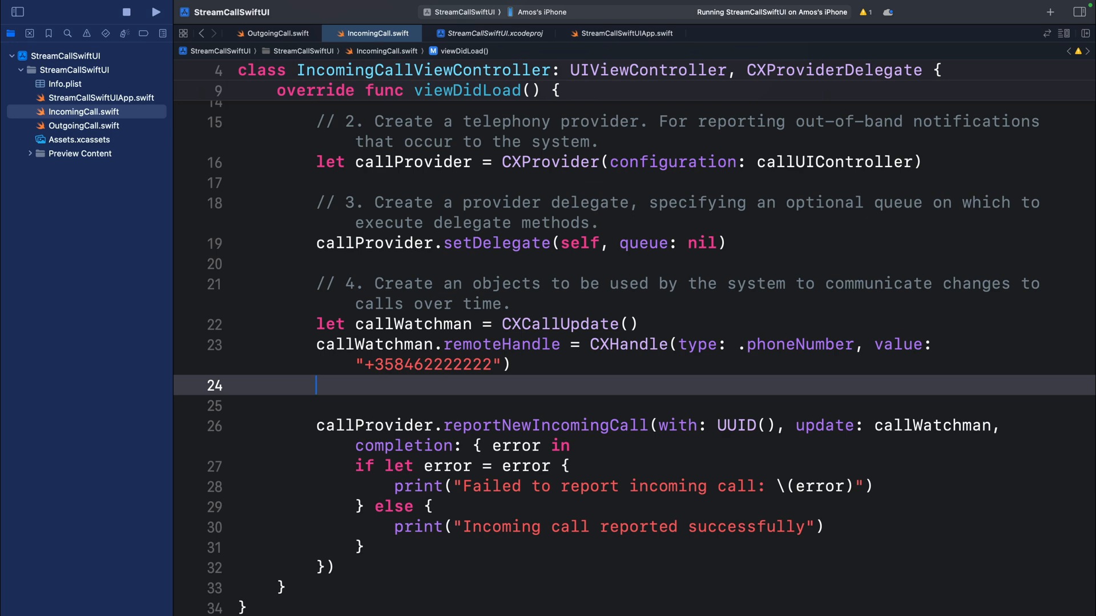
Add callWatchman.hasVideo and start the next callWatchman property line
{"action": "type", "text": "callWatchman.hasVideo = false"}
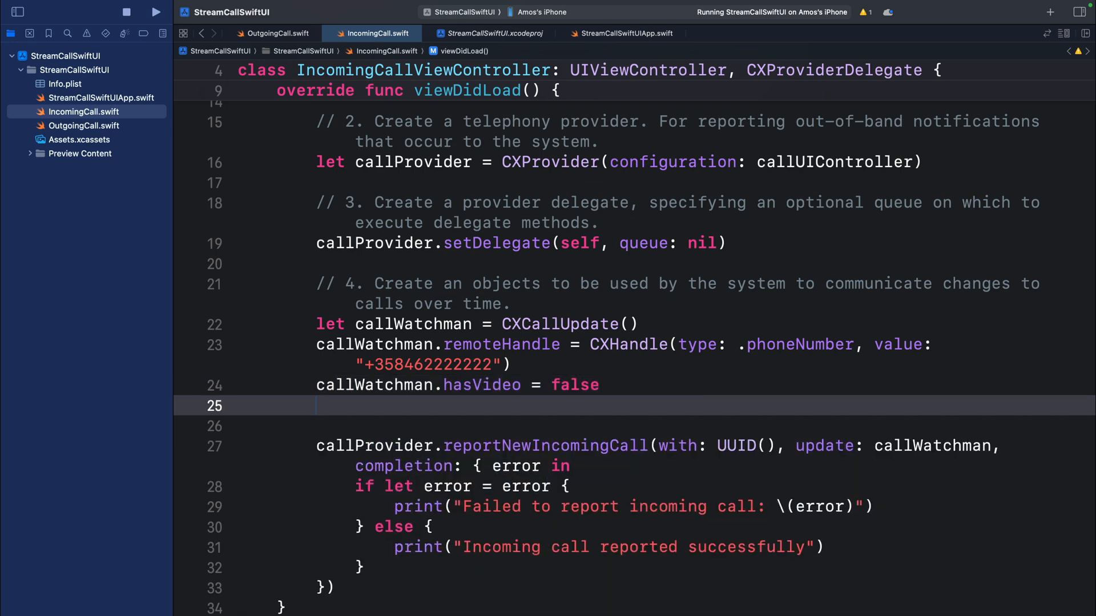
{"action": "type", "text": "callWatchman."}
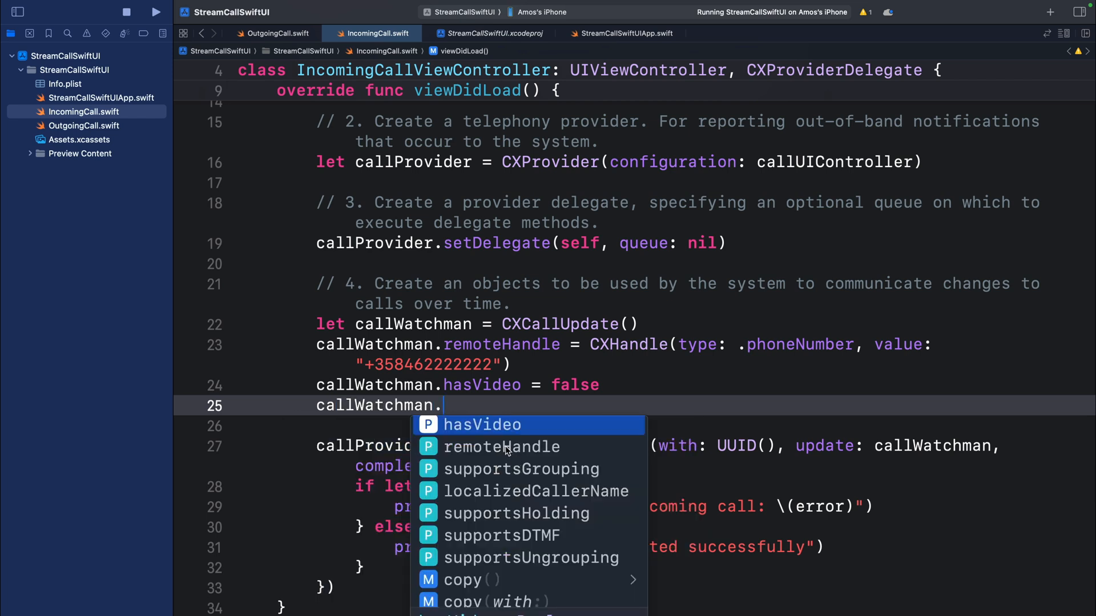
{"action": "mouse_move", "coordinate": [511, 543]}
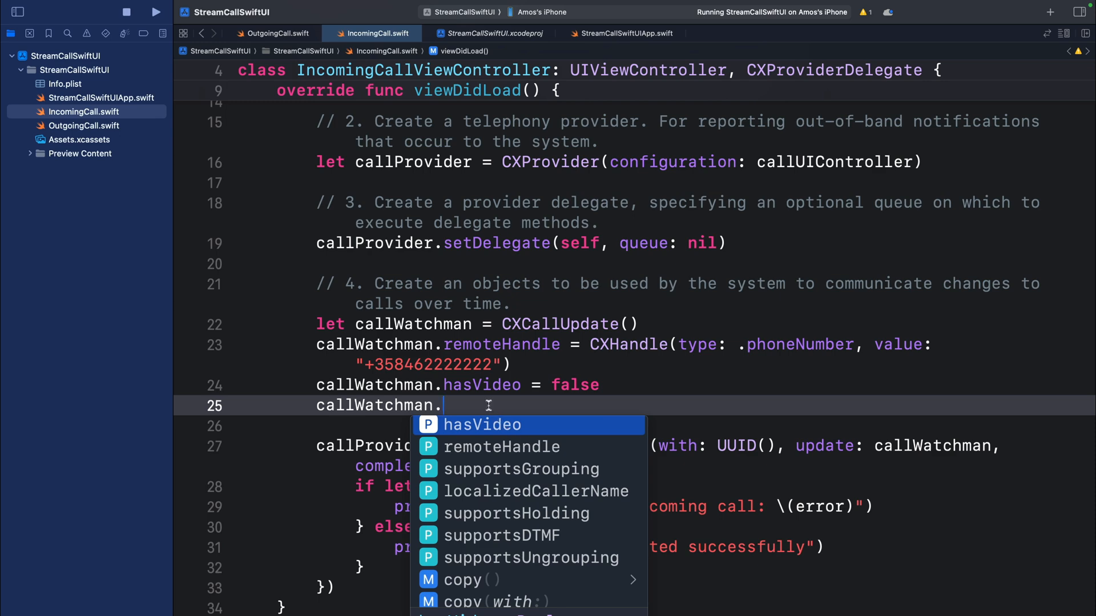
{"action": "key", "text": "backspace"}
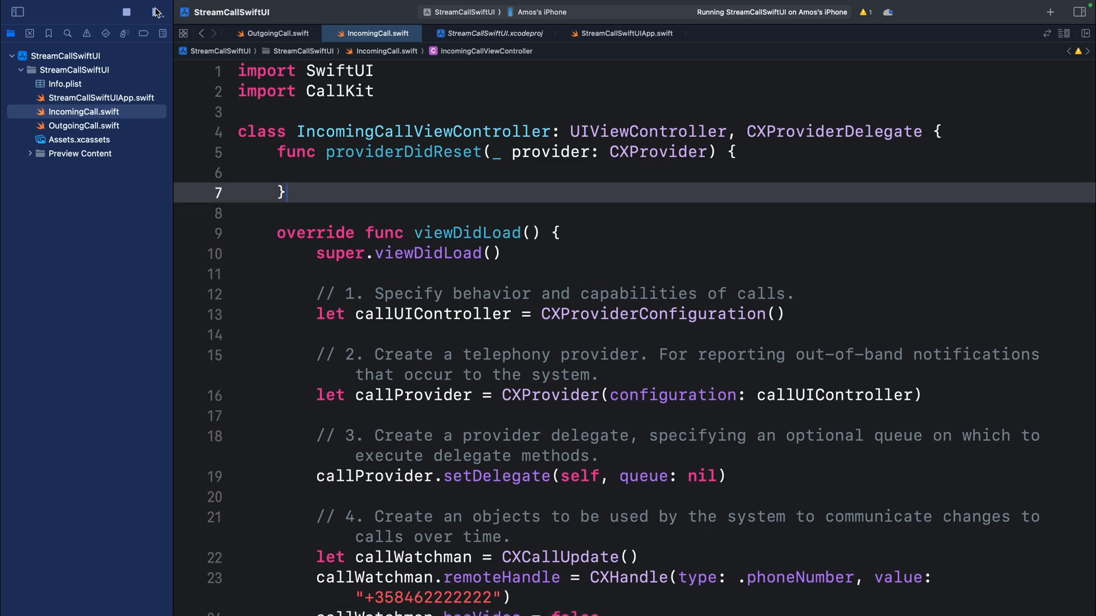
{"action": "left_click", "coordinate": [144, 11]}
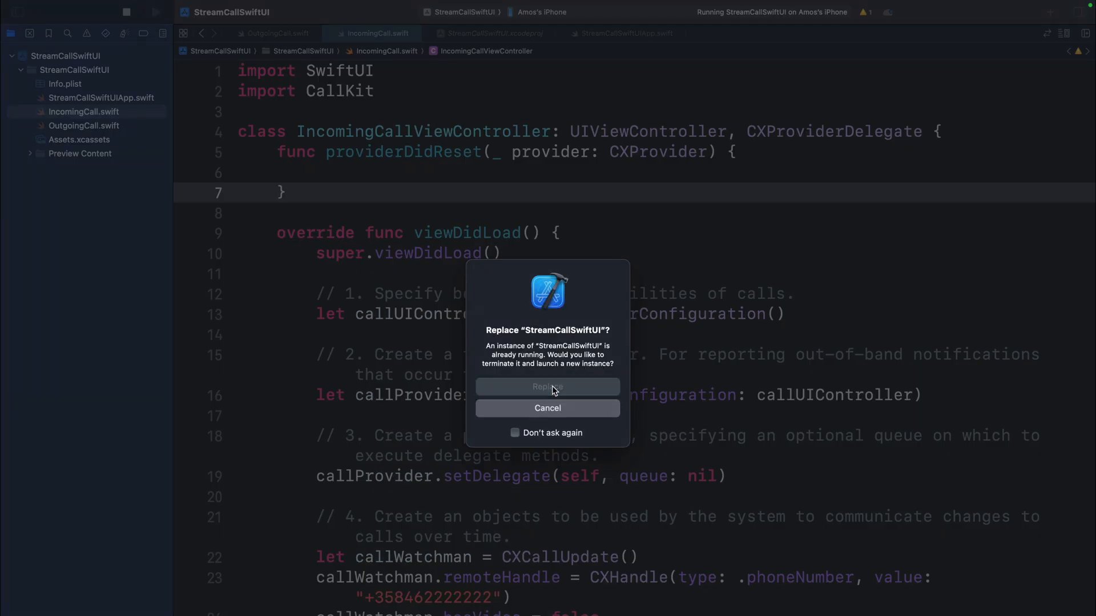
{"action": "left_click", "coordinate": [547, 387]}
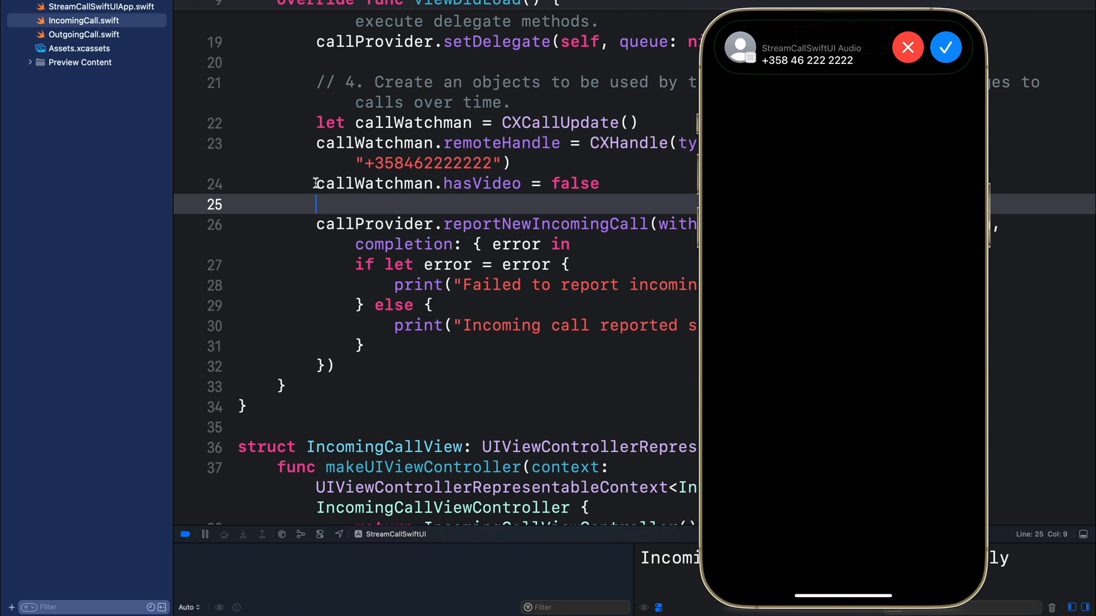
Set callWatchman.localizedCallerName = "Gyamfi" on the line below hasVideo
{"action": "double_click", "coordinate": [376, 182]}
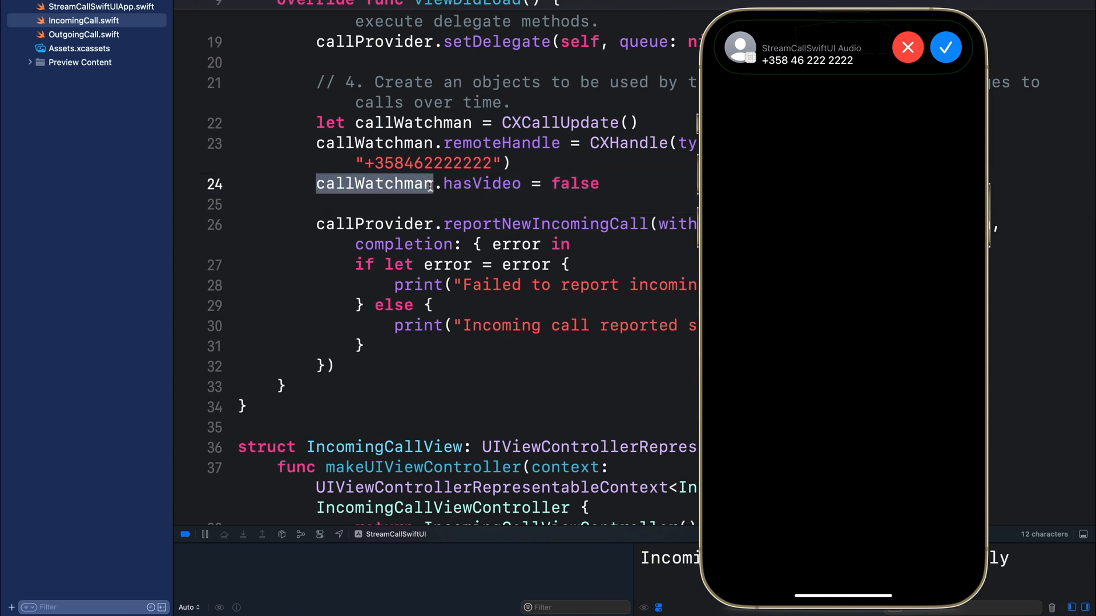
{"action": "left_click", "coordinate": [372, 163]}
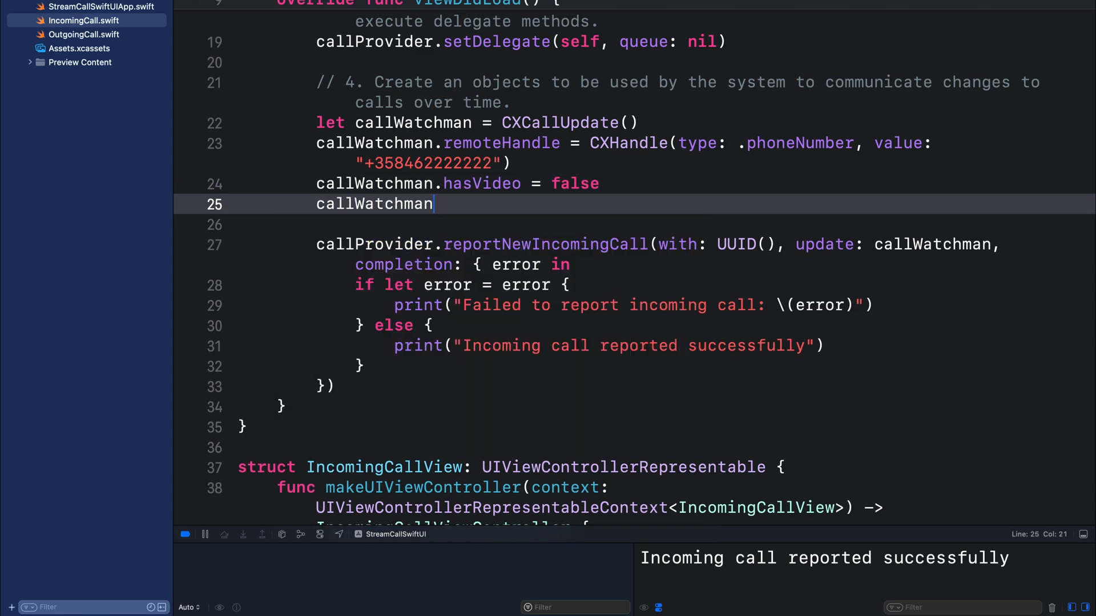
{"action": "type", "text": ".localizedCallerName = \"\""}
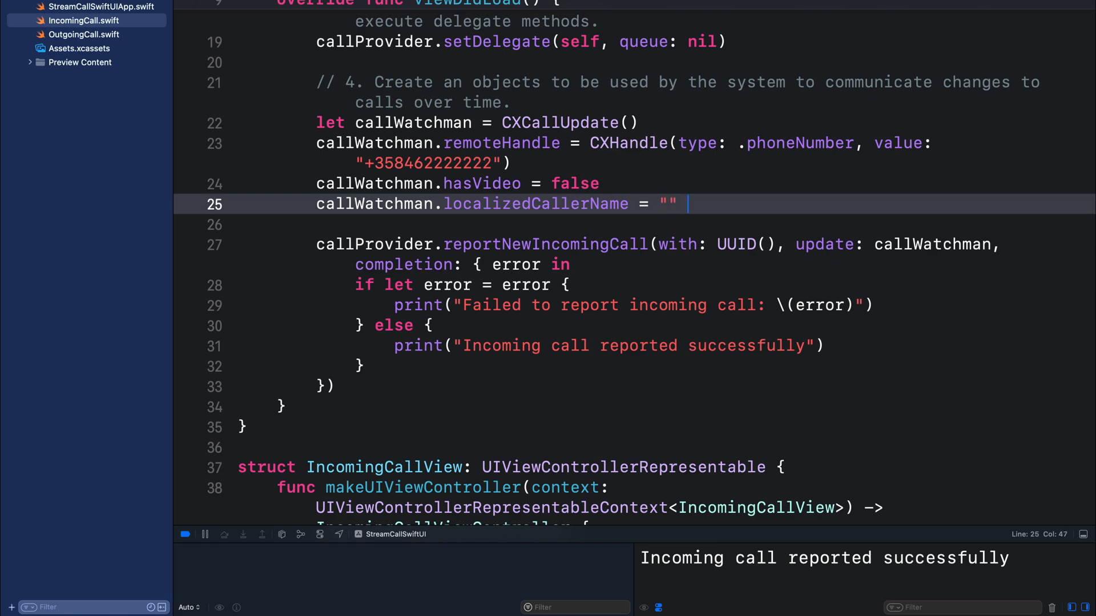
{"action": "type", "text": "Gyamfi Amos"}
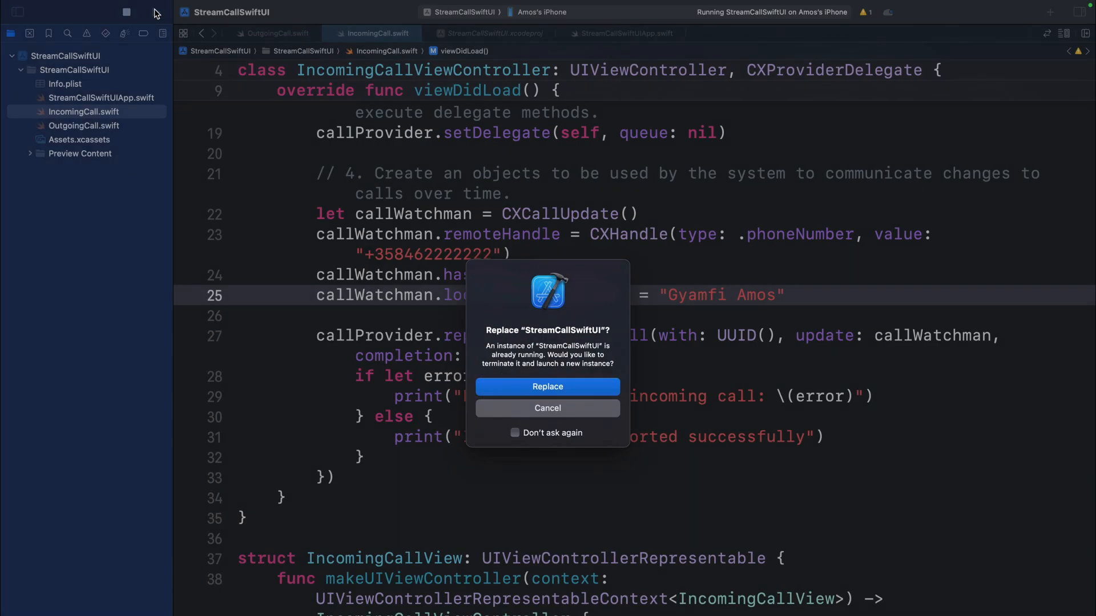
Relaunch the build so the banner shows the caller name, then select the phone number string
{"action": "left_click", "coordinate": [547, 387]}
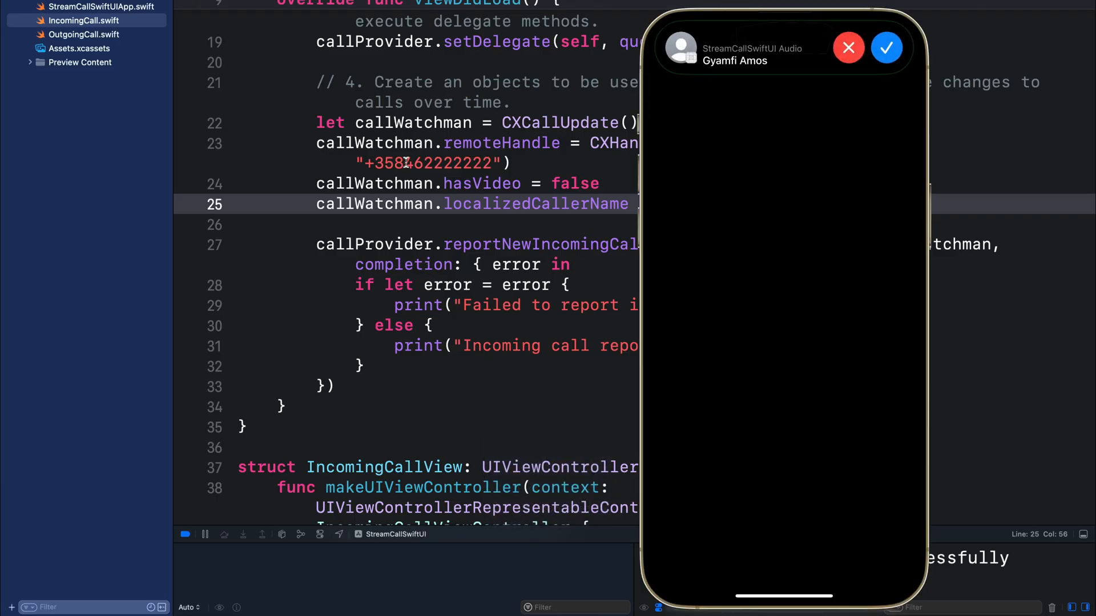
{"action": "double_click", "coordinate": [434, 163]}
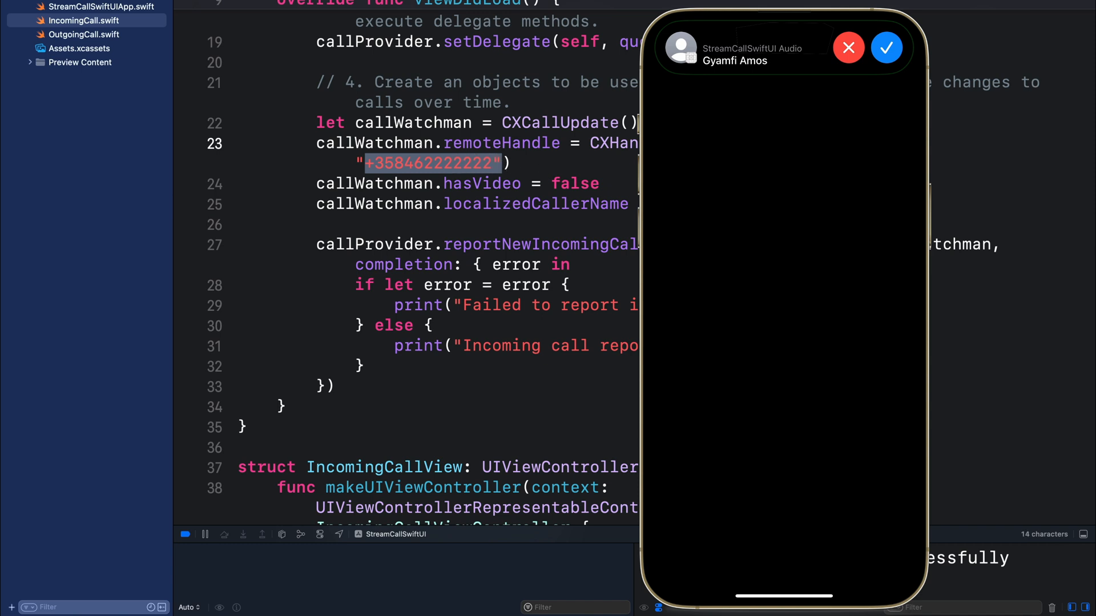